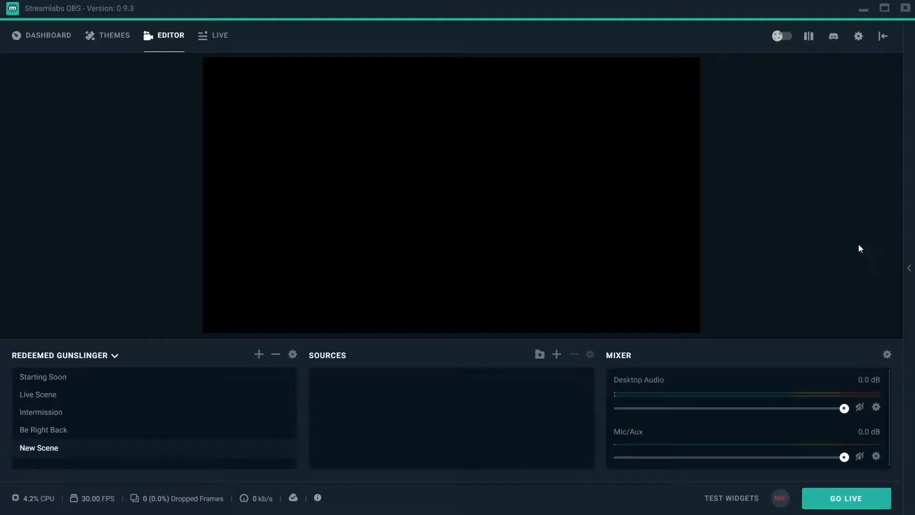
pyautogui.moveTo(809, 297)
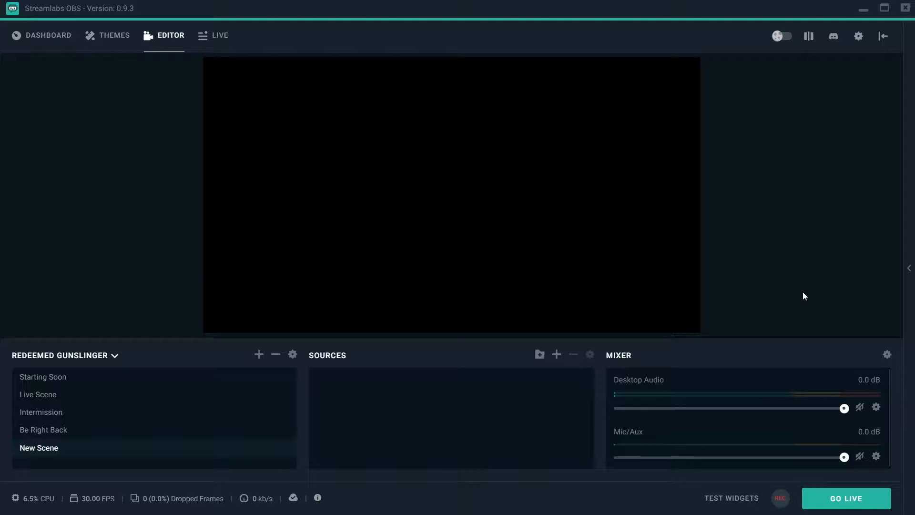
pyautogui.moveTo(453, 212)
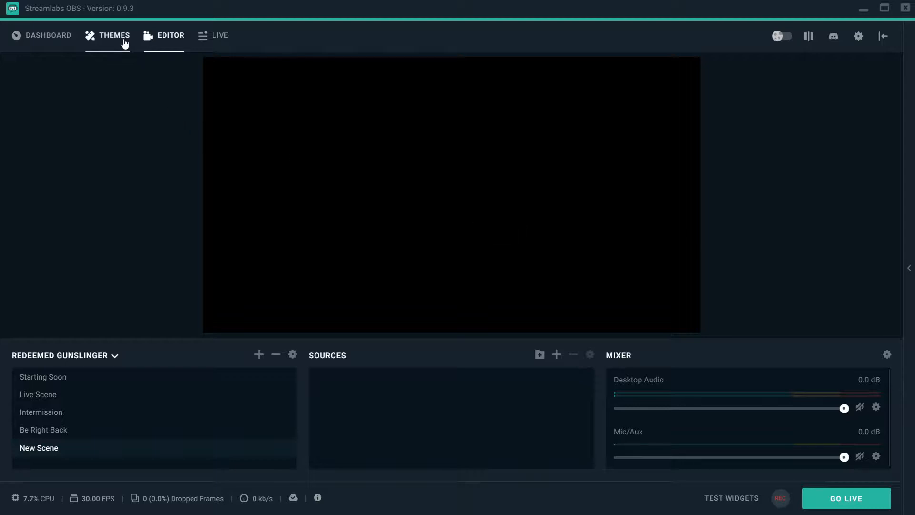
# Step: Search the scene themes library for "gun" to narrow it to the gunslinger themes
pyautogui.click(115, 34)
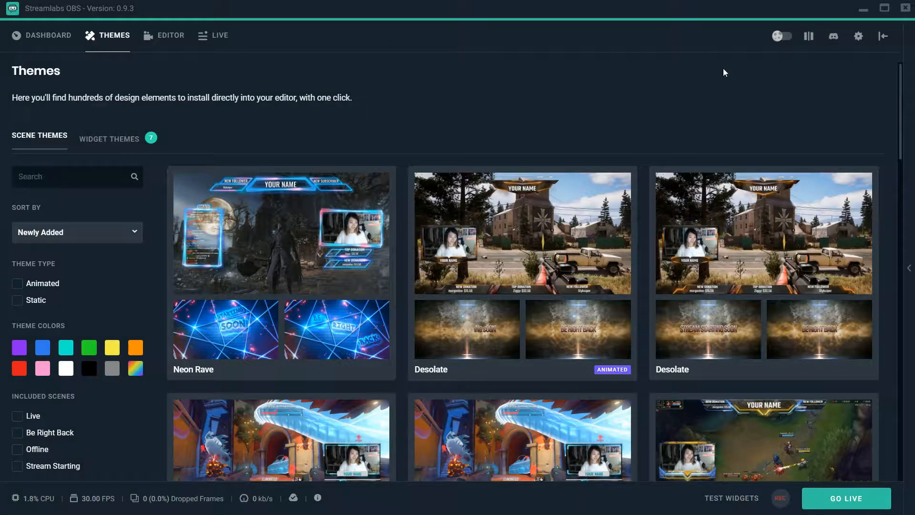
pyautogui.moveTo(516, 103)
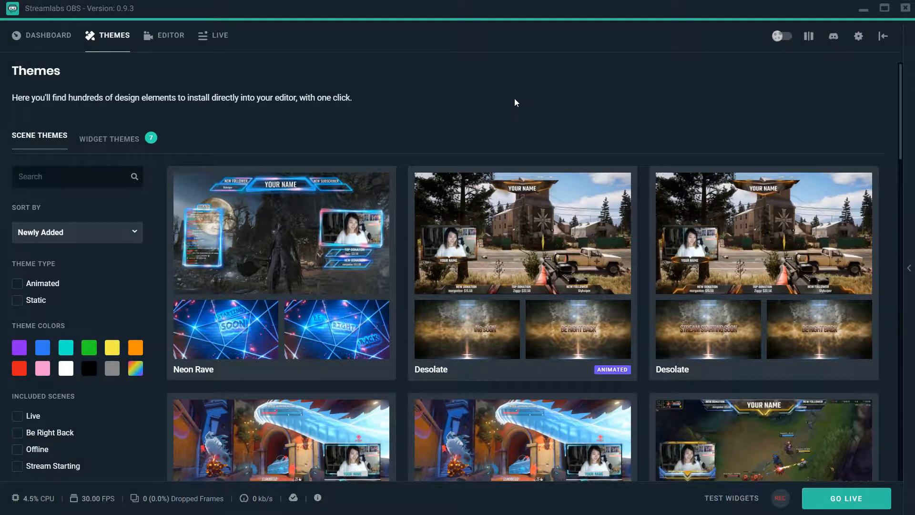
pyautogui.moveTo(511, 101)
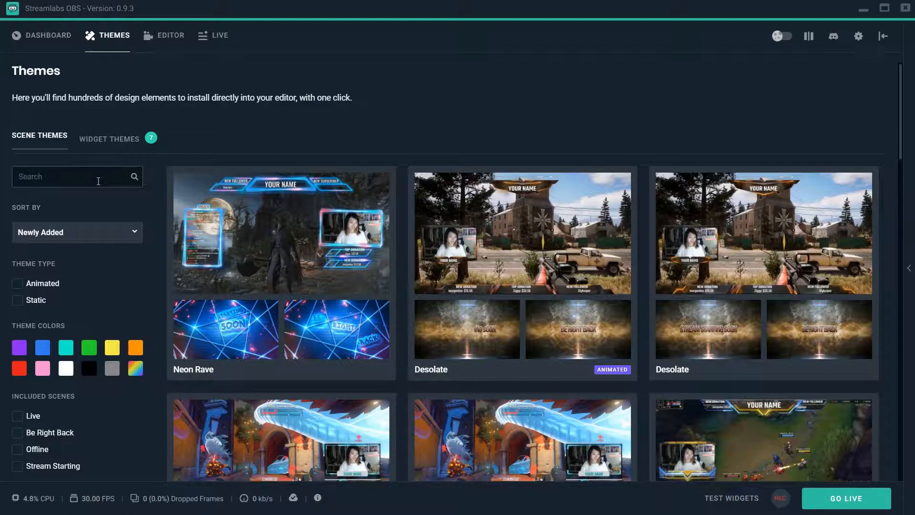
pyautogui.write('gun')
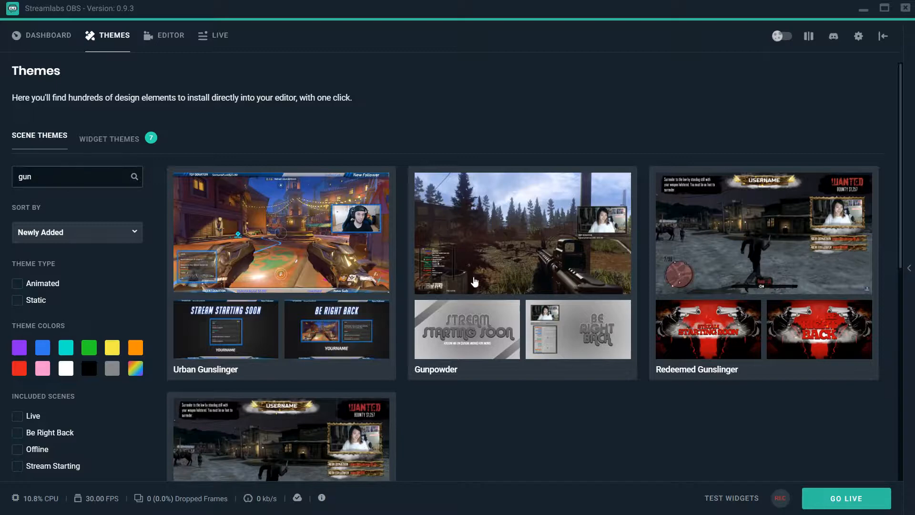
pyautogui.scroll(-3)
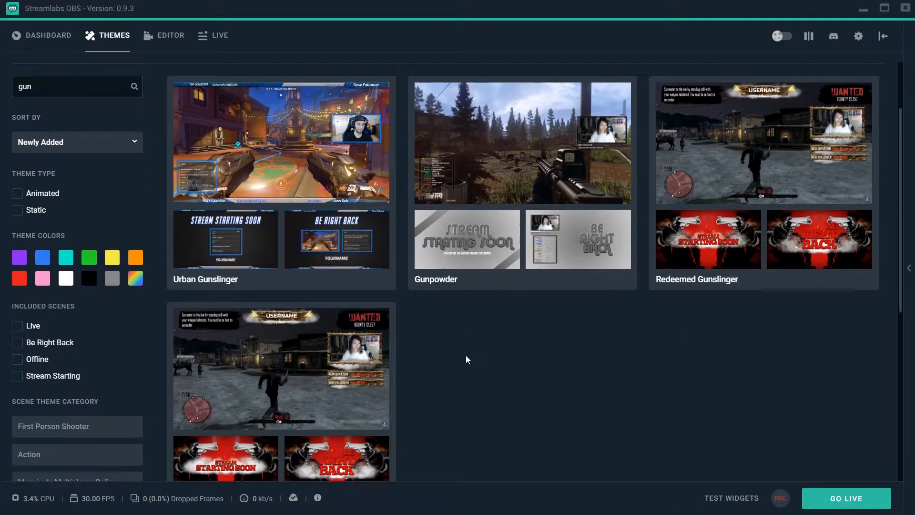
pyautogui.scroll(-3)
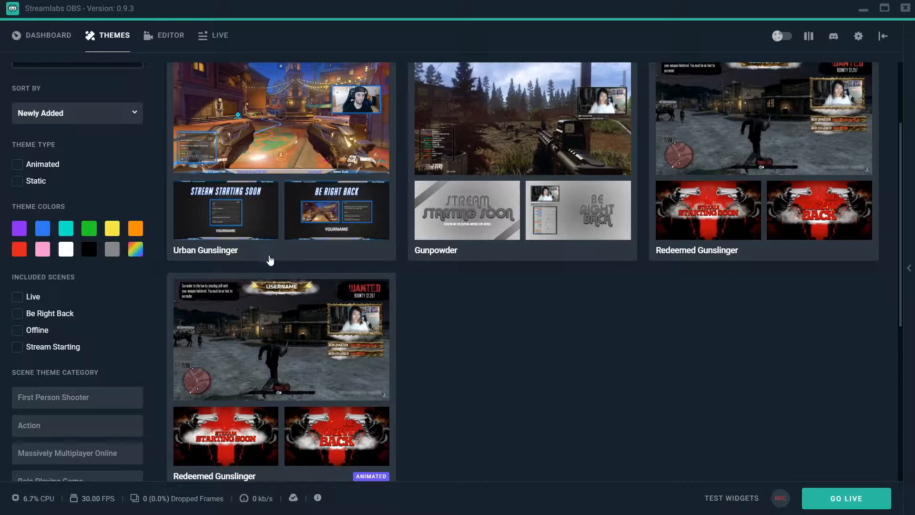
pyautogui.moveTo(348, 320)
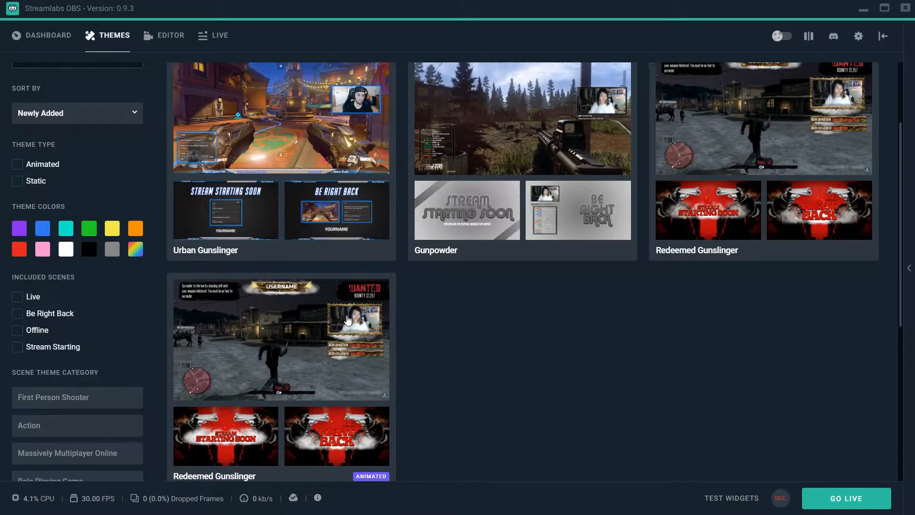
pyautogui.moveTo(710, 250)
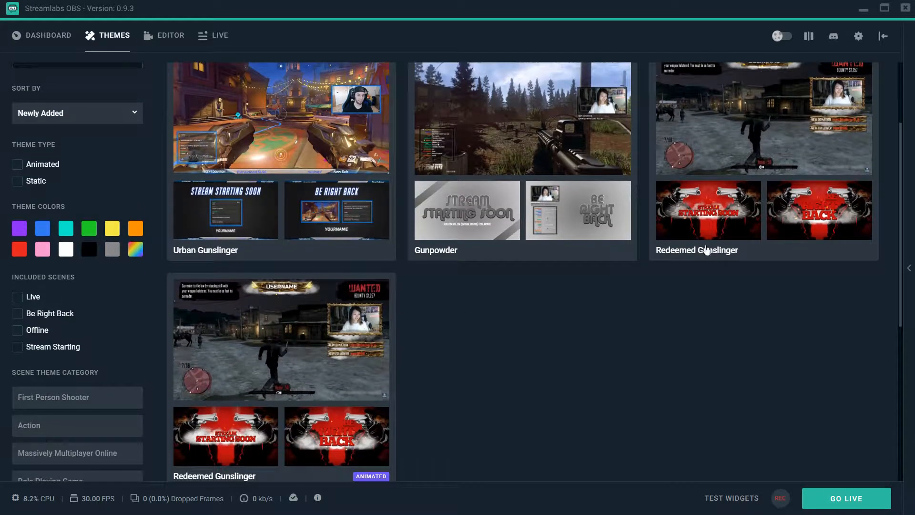
pyautogui.moveTo(756, 211)
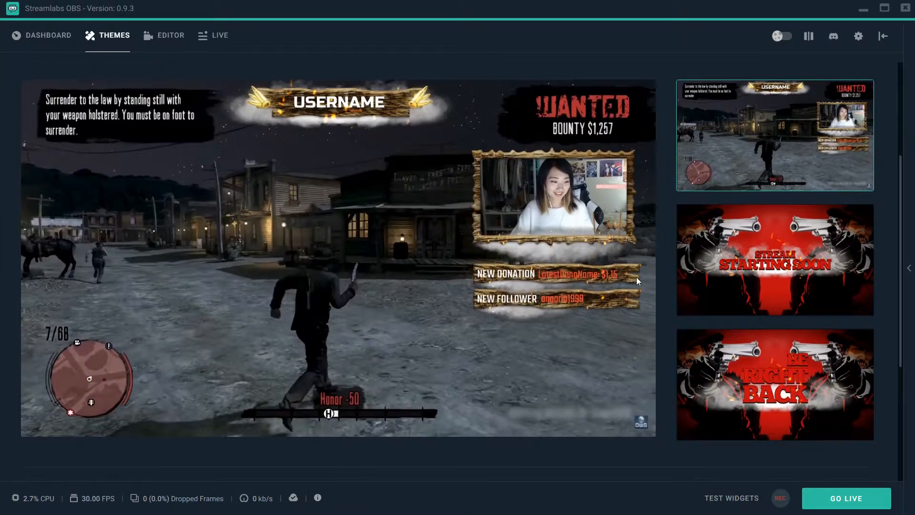
pyautogui.moveTo(664, 284)
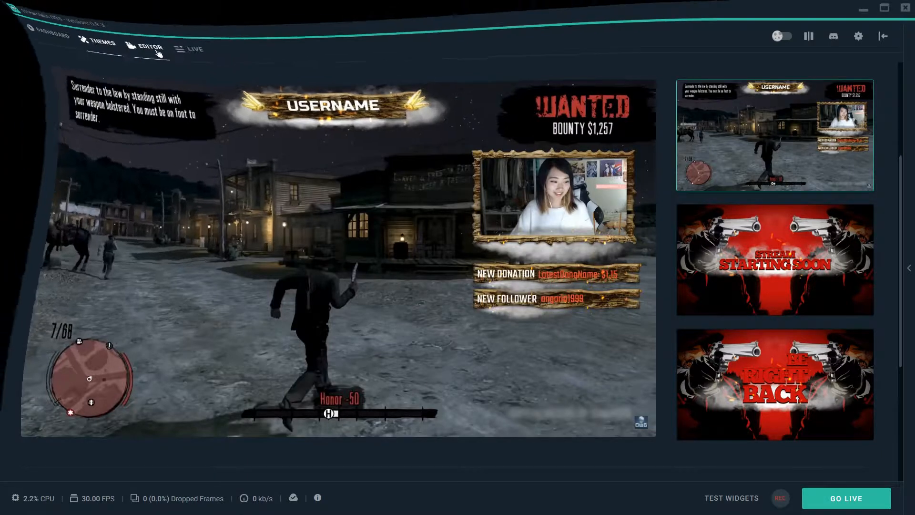
# Step: Return to the editor and show the Starting Soon scene with its Starting video source
pyautogui.click(148, 48)
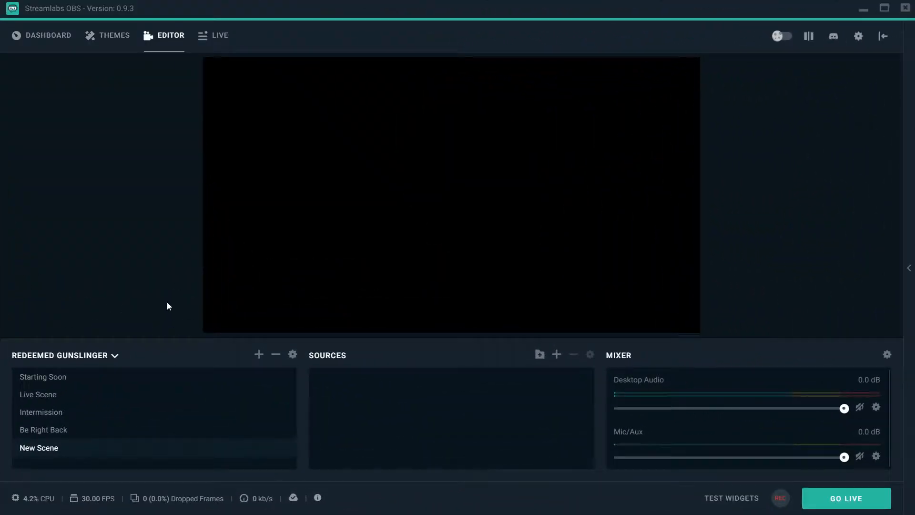
pyautogui.click(43, 377)
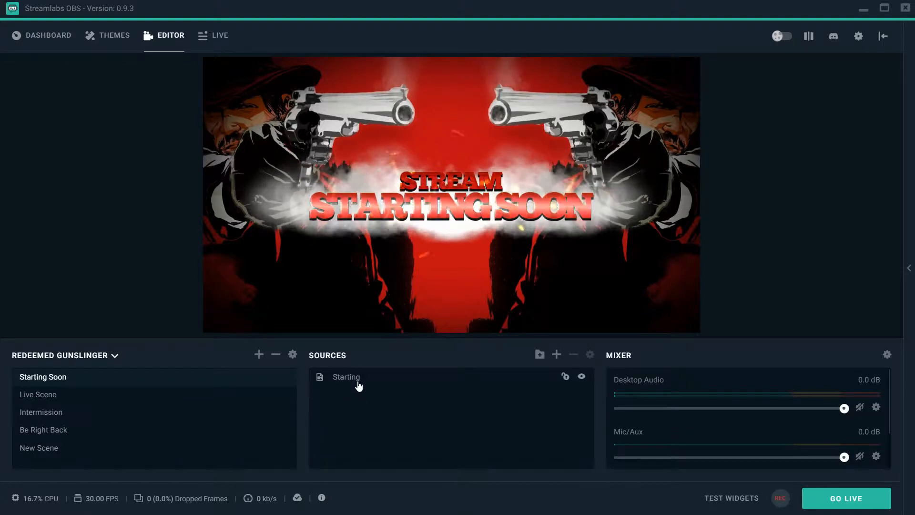
pyautogui.click(347, 378)
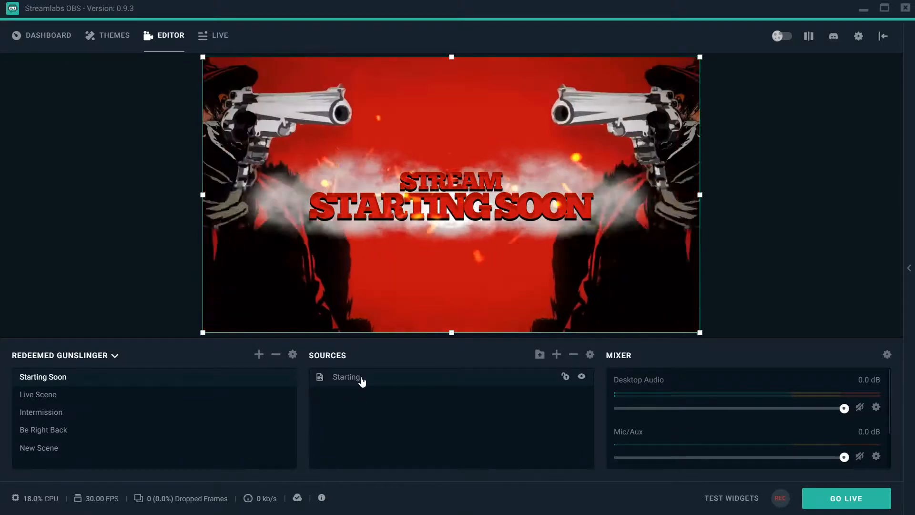
# Step: Review the Starting video's properties and leave them unchanged
pyautogui.doubleClick(346, 377)
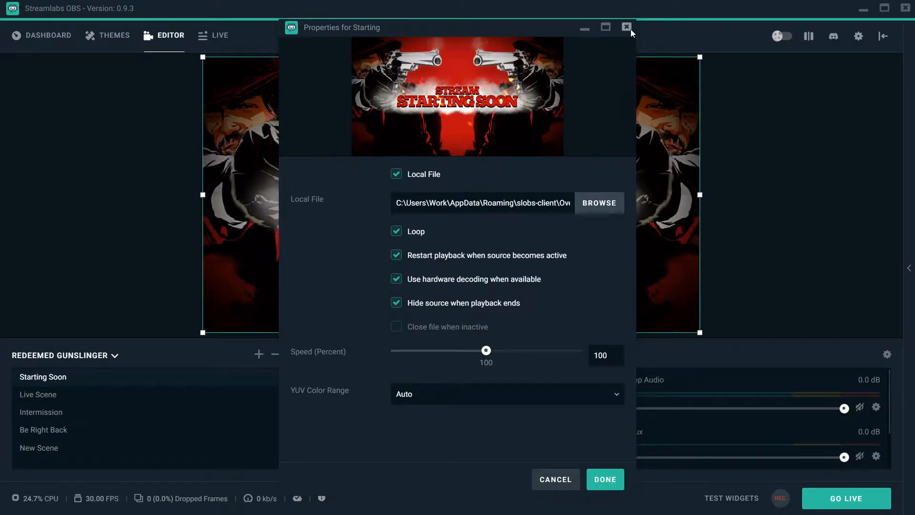
pyautogui.click(624, 26)
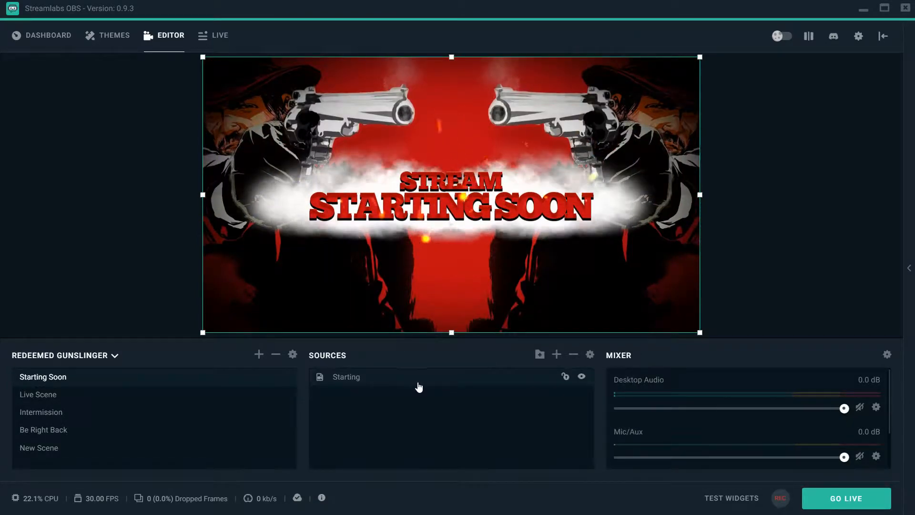
pyautogui.doubleClick(346, 377)
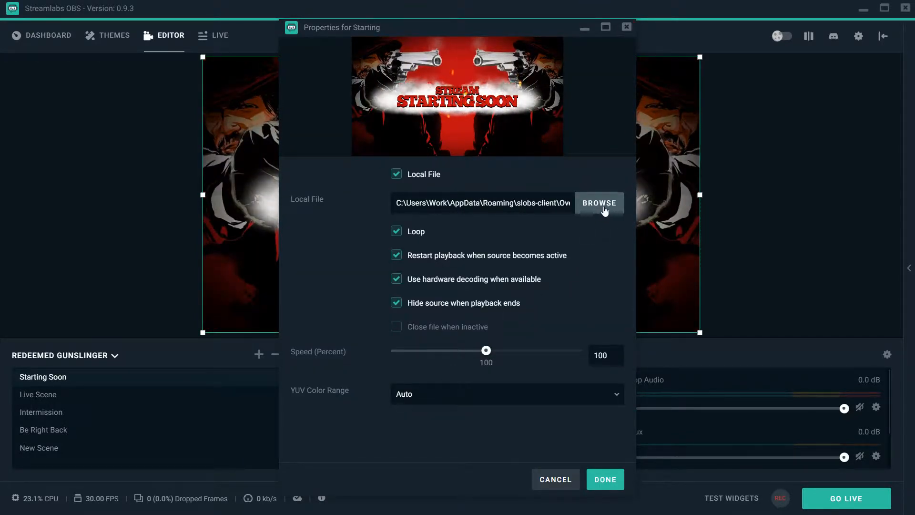
pyautogui.moveTo(493, 135)
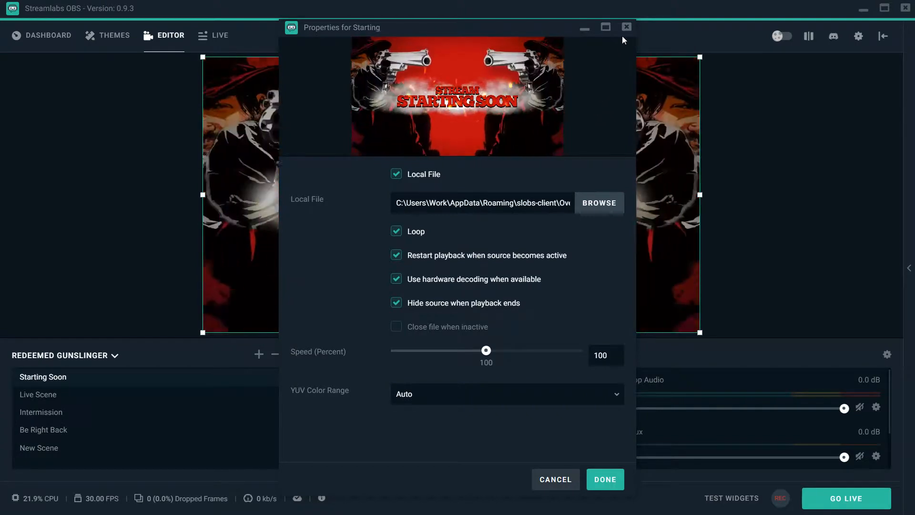
pyautogui.click(604, 479)
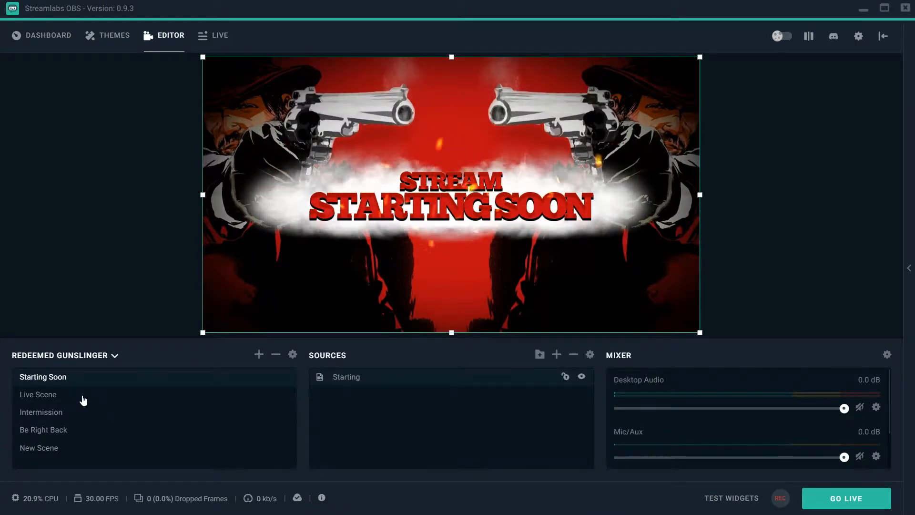
# Step: Switch to the Live Scene and bring up the Header video's properties
pyautogui.click(39, 395)
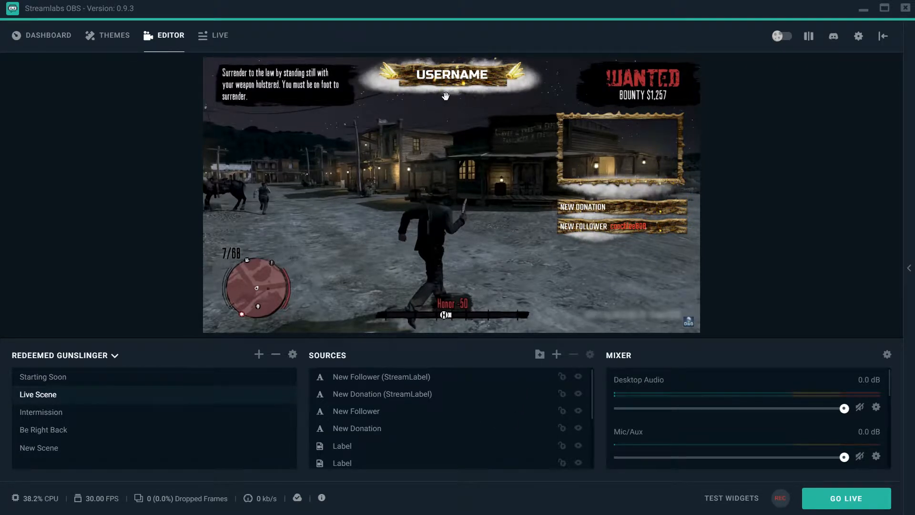
pyautogui.moveTo(438, 391)
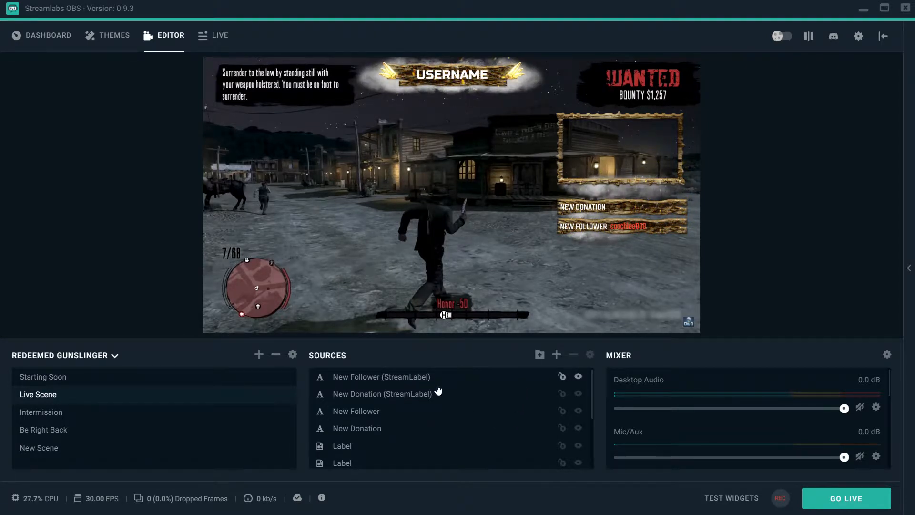
pyautogui.scroll(-3)
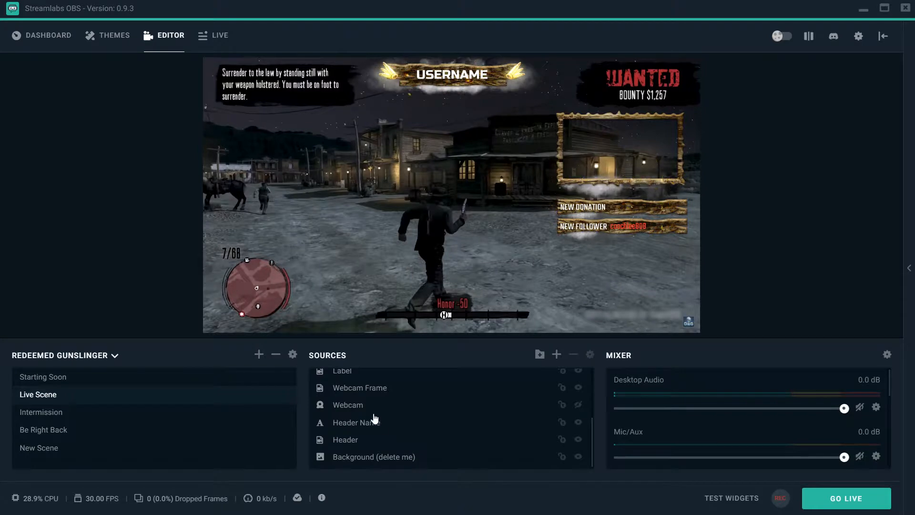
pyautogui.click(345, 439)
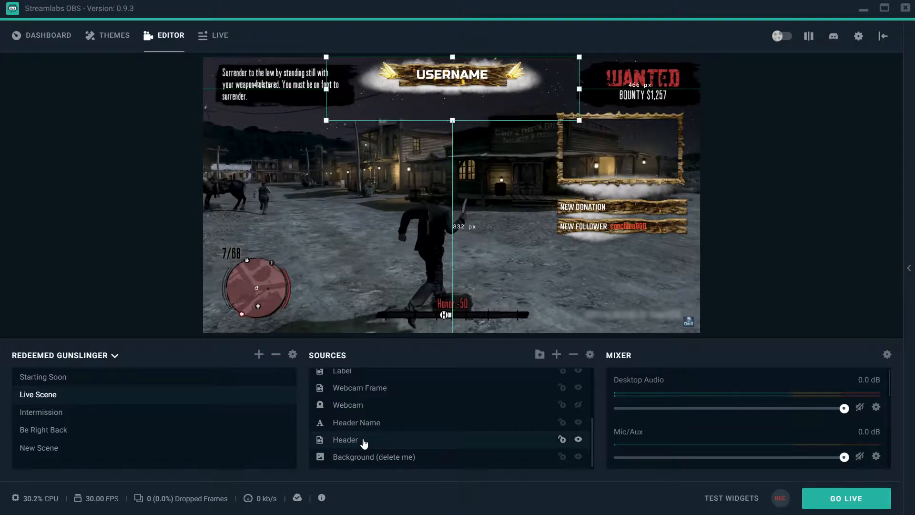
pyautogui.doubleClick(345, 440)
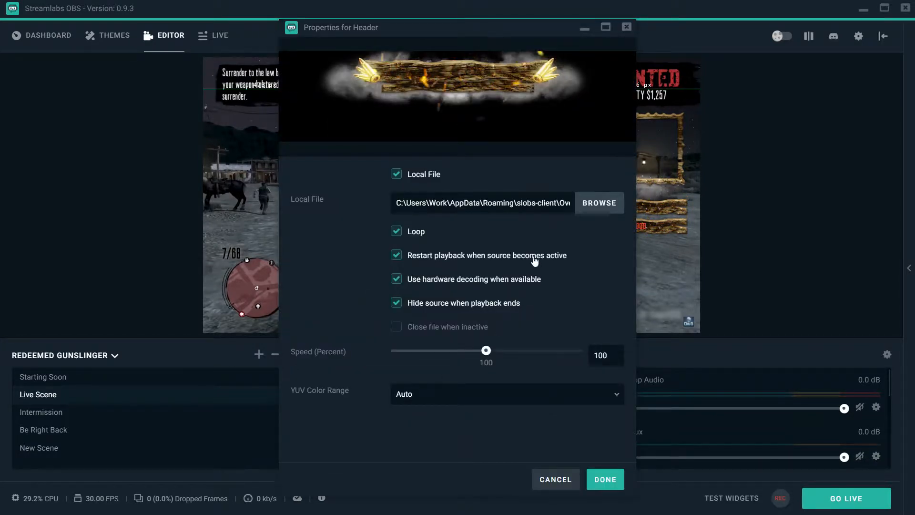
pyautogui.moveTo(582, 364)
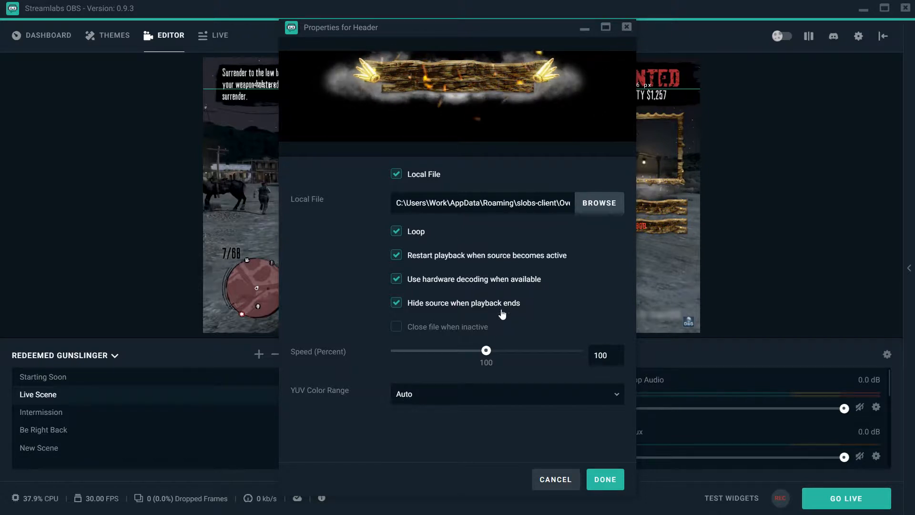
# Step: Raise the header animation's playback speed to 179 percent and confirm
pyautogui.moveTo(487, 350); pyautogui.dragTo(547, 350)
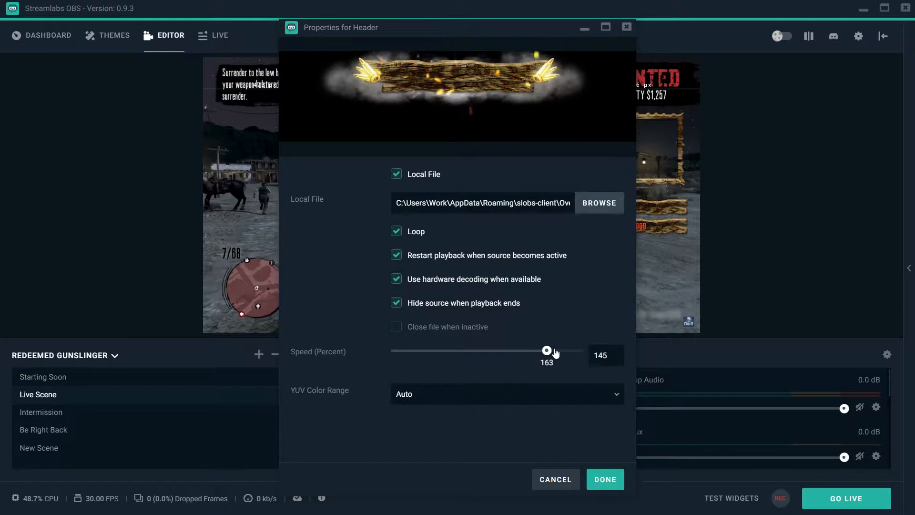
pyautogui.moveTo(546, 349); pyautogui.dragTo(563, 350)
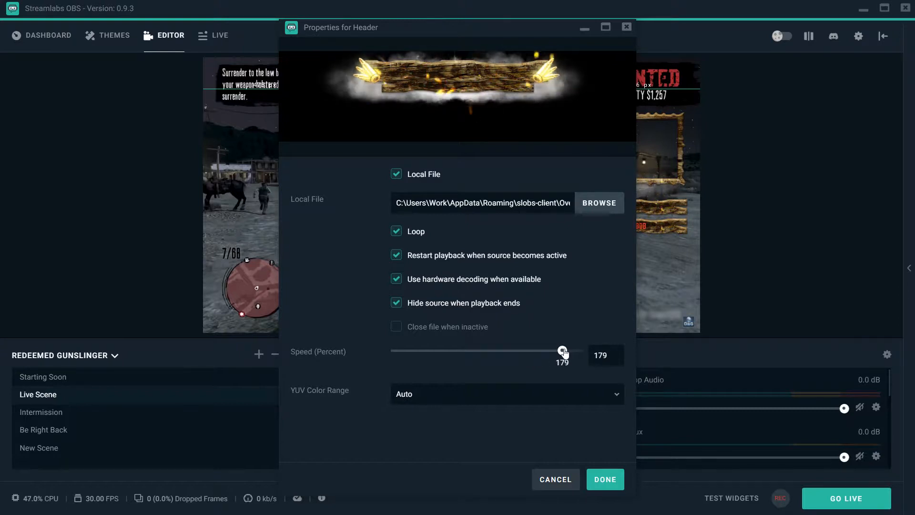
pyautogui.click(604, 479)
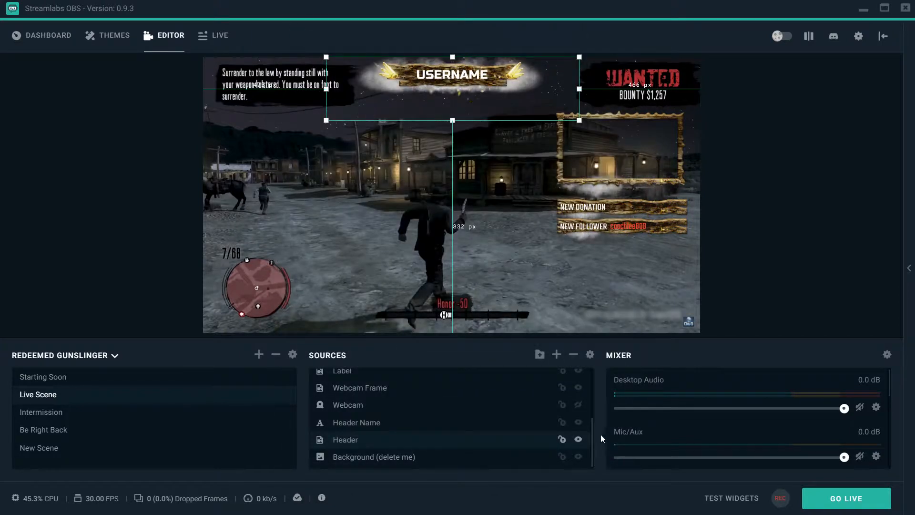
# Step: Replace the Header Name's USERNAME placeholder with TrueblueTheGoat
pyautogui.click(356, 422)
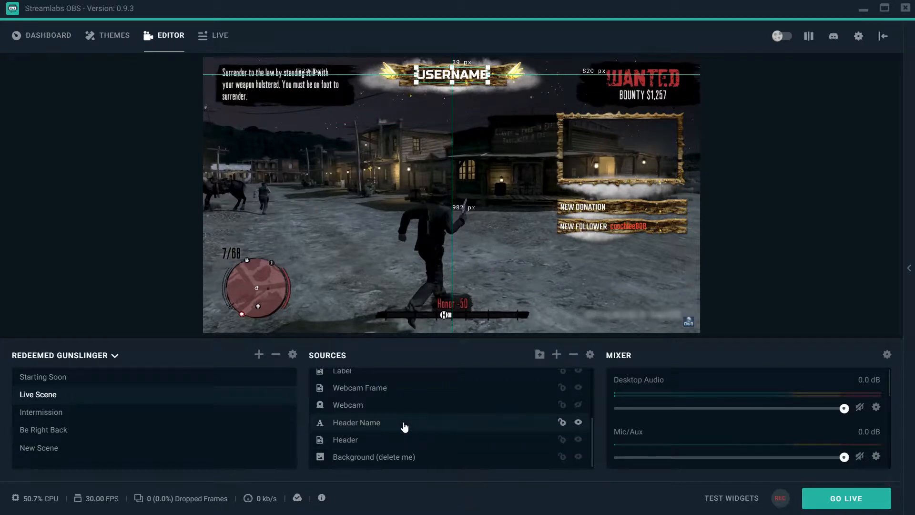
pyautogui.doubleClick(345, 440)
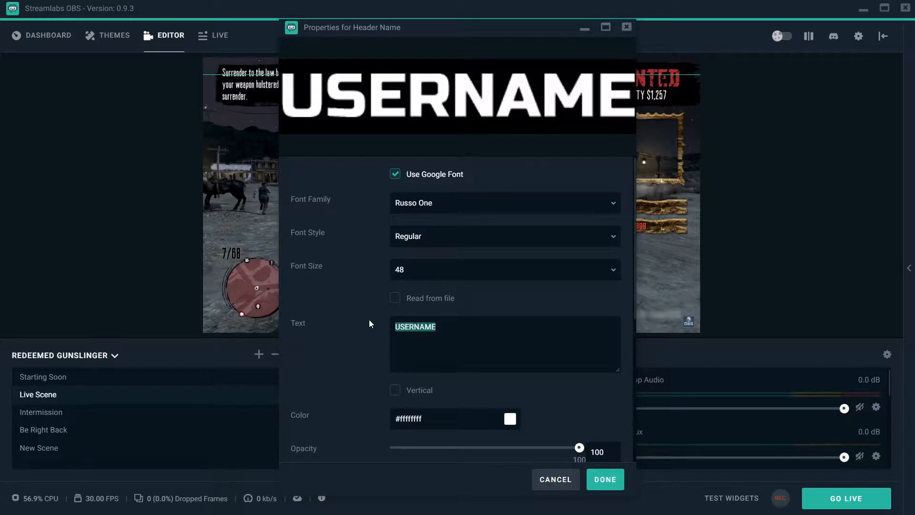
pyautogui.press('Delete')
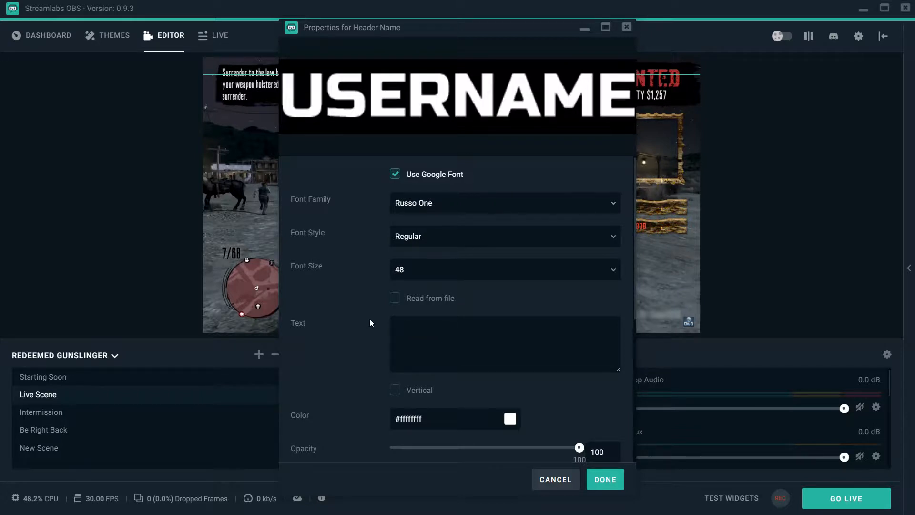
pyautogui.write('TruebIueThe')
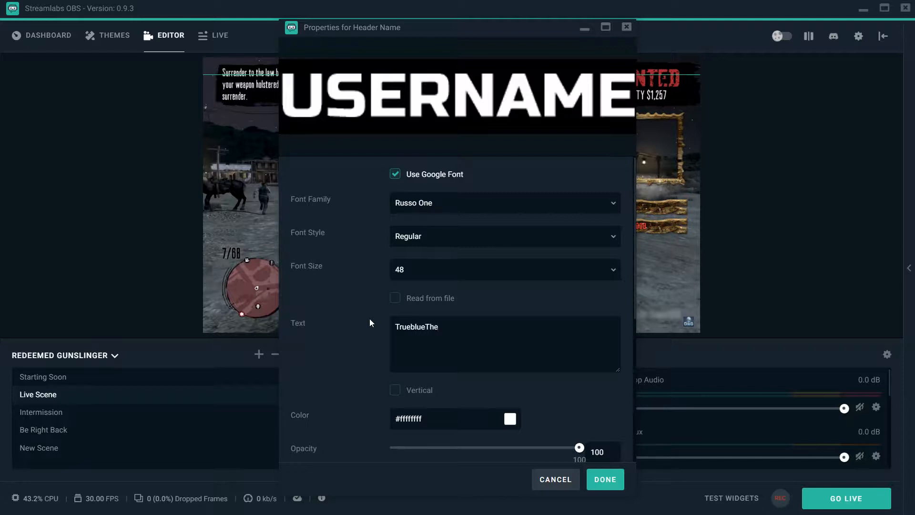
pyautogui.write('Goat')
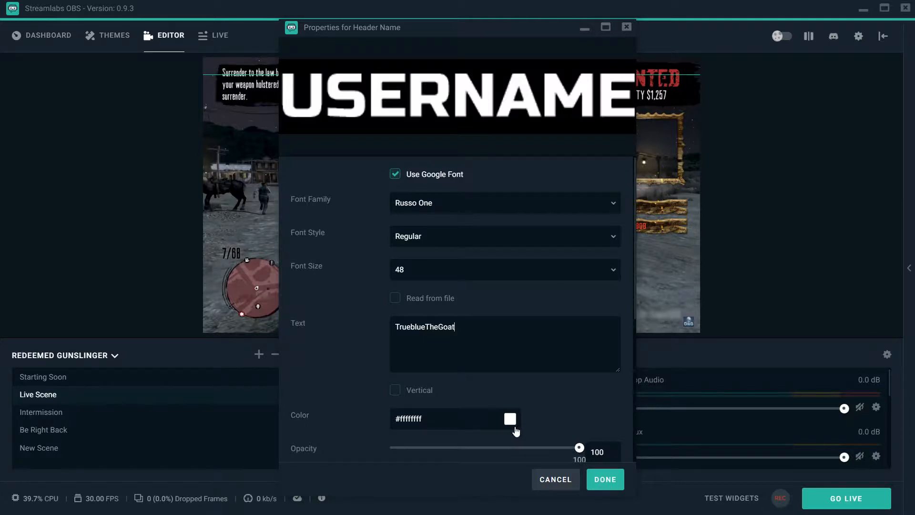
# Step: Set the header name text colour to red and confirm the change
pyautogui.click(510, 419)
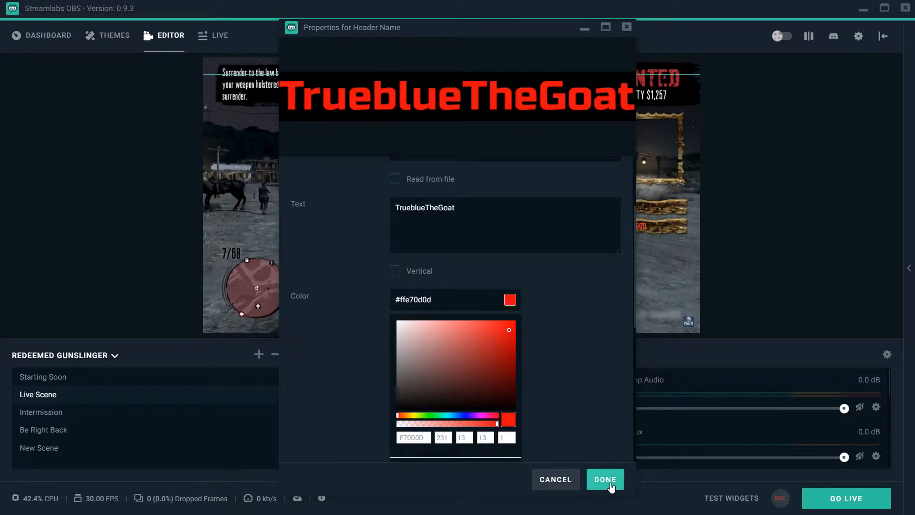
pyautogui.click(604, 480)
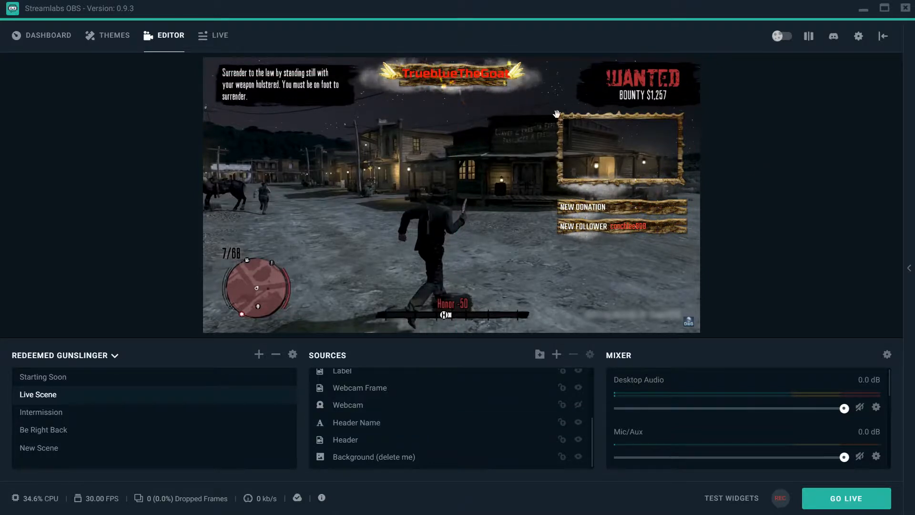
pyautogui.click(356, 423)
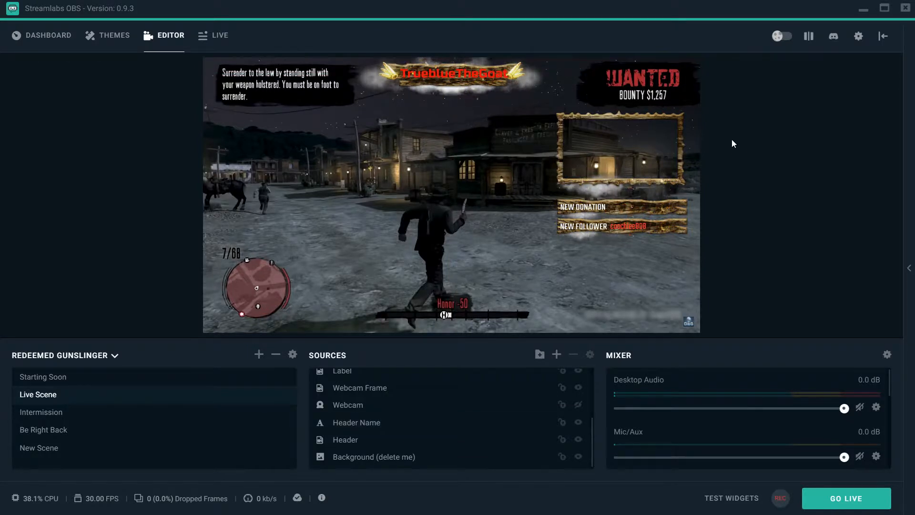
pyautogui.click(345, 440)
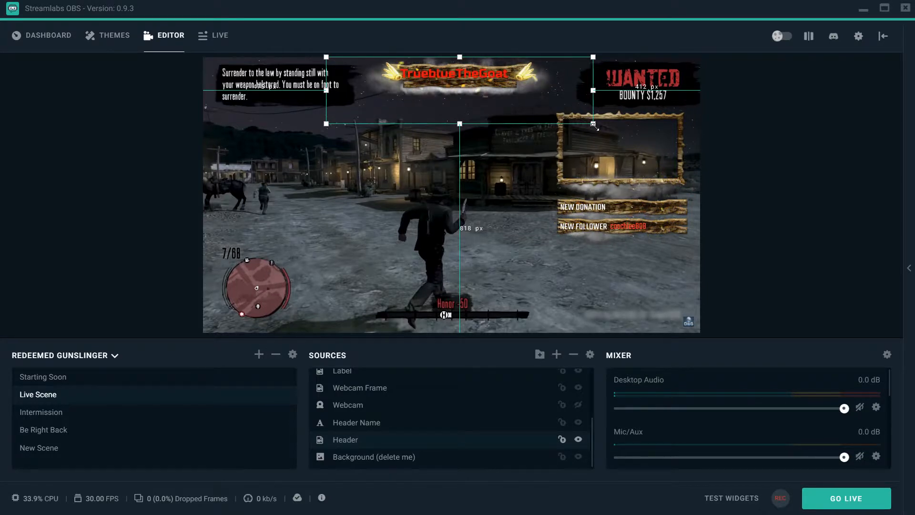
pyautogui.moveTo(594, 124); pyautogui.dragTo(664, 141)
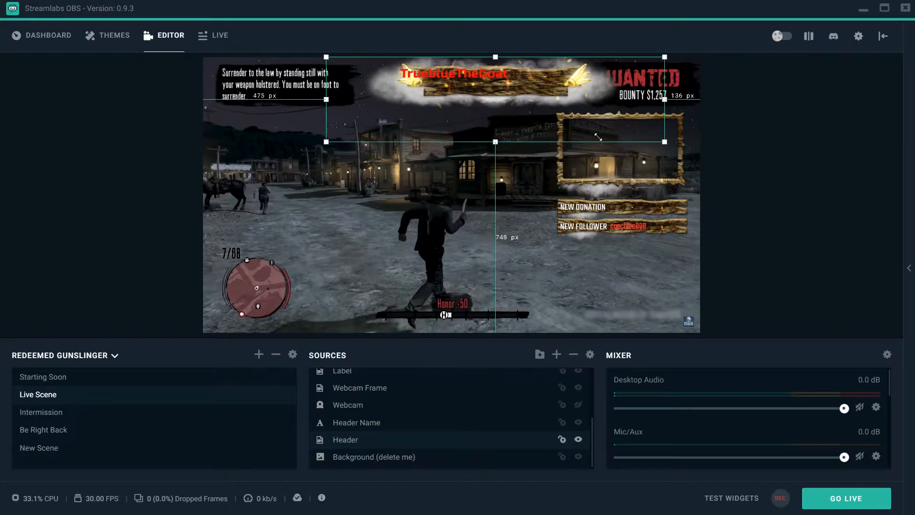
pyautogui.moveTo(665, 141); pyautogui.dragTo(582, 121)
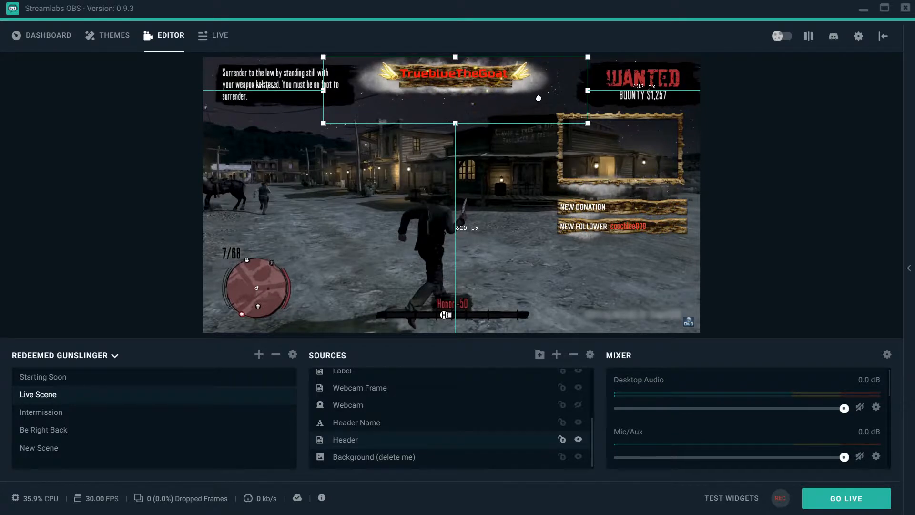
pyautogui.click(374, 457)
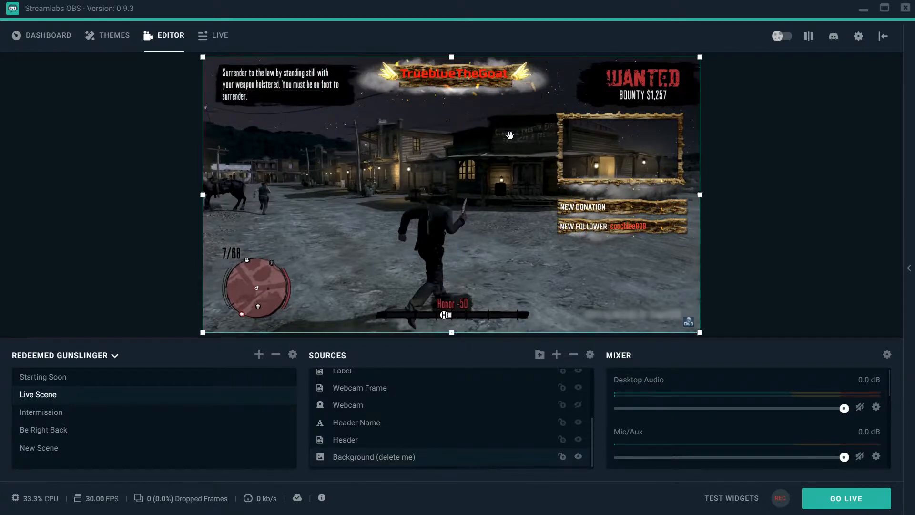
pyautogui.click(356, 423)
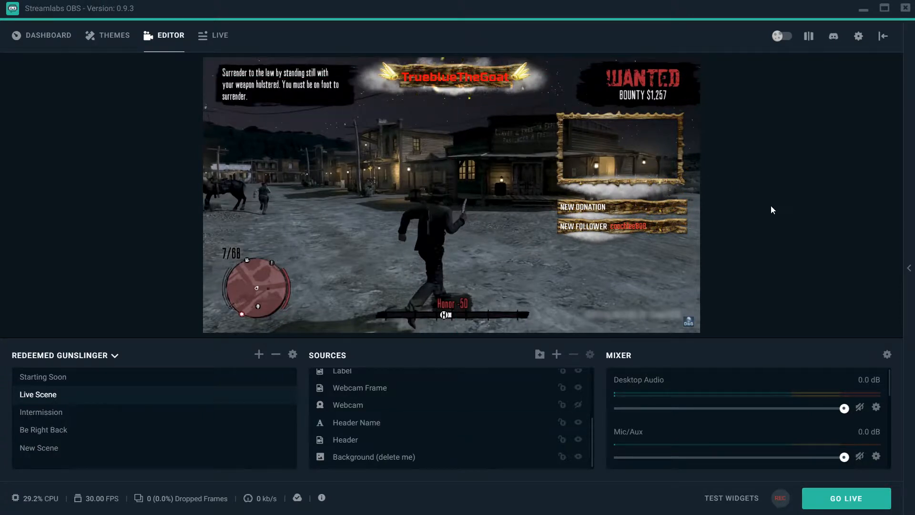
pyautogui.moveTo(723, 192)
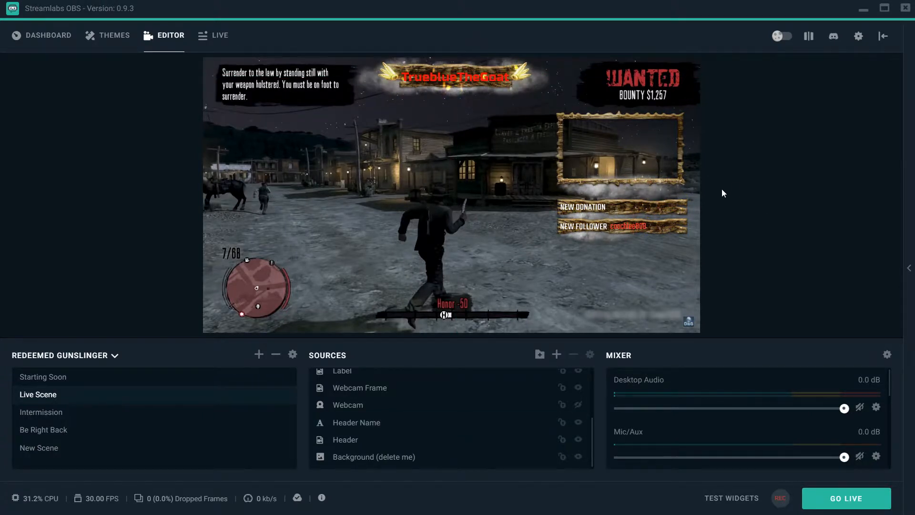
pyautogui.moveTo(458, 444)
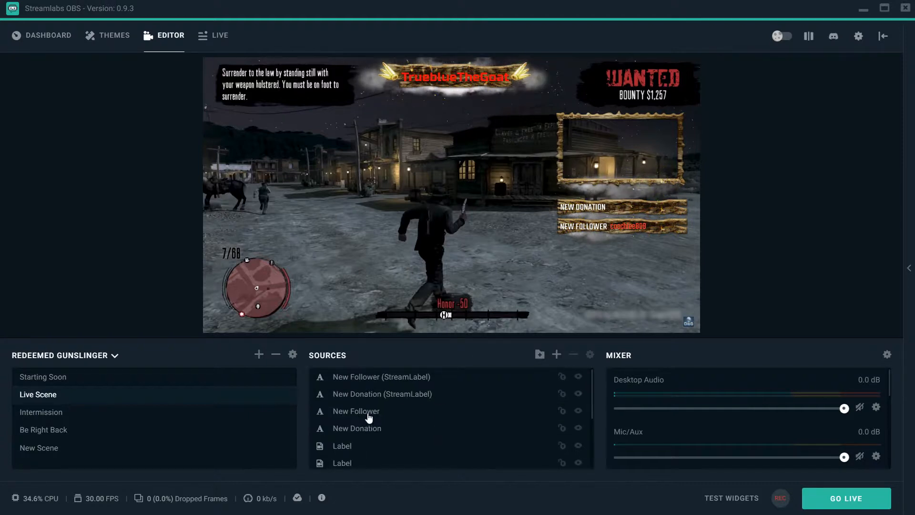
# Step: Change the New Follower label's text colour from red to near-white and confirm
pyautogui.click(381, 377)
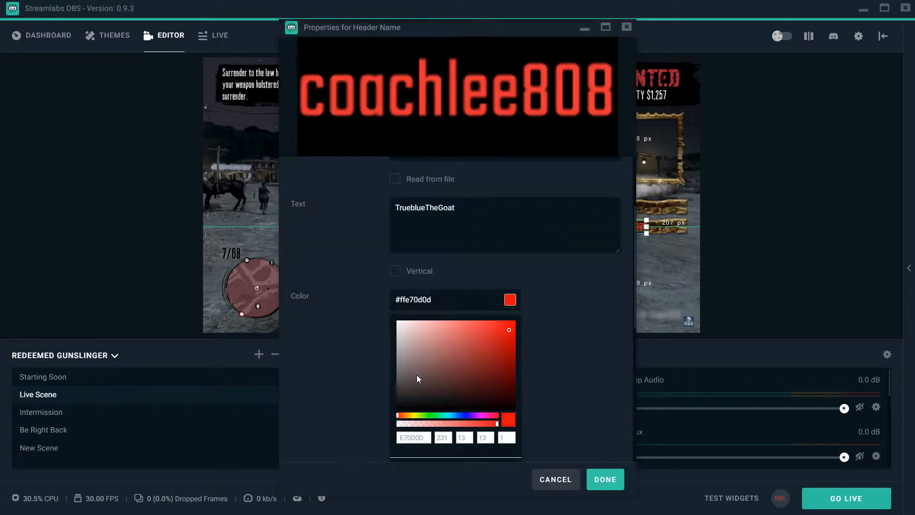
pyautogui.moveTo(573, 352)
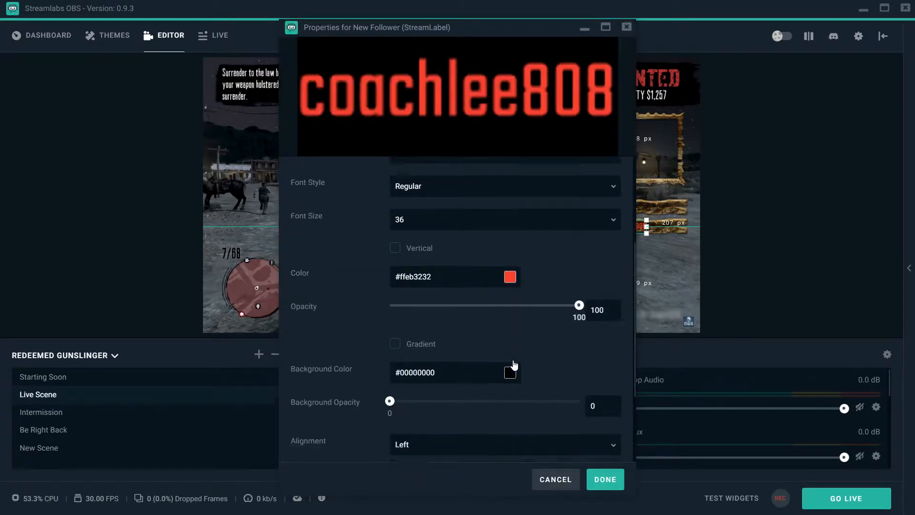
pyautogui.click(510, 276)
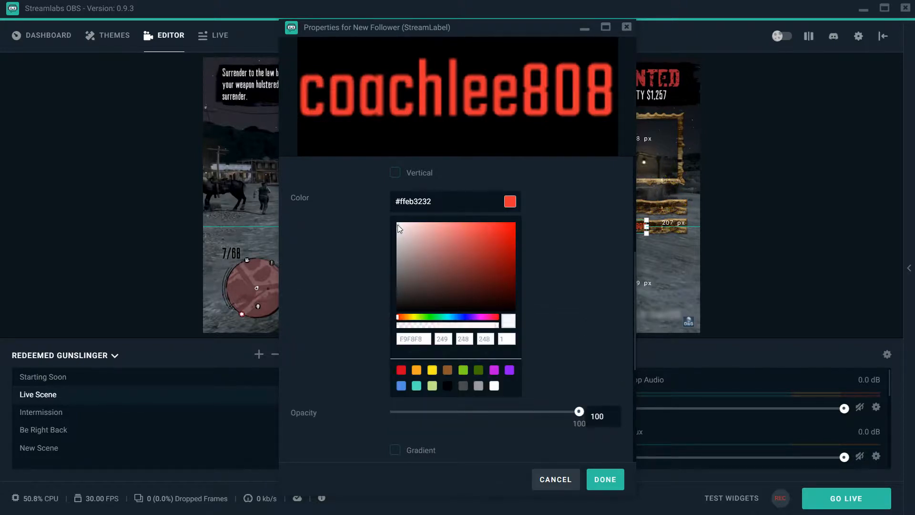
pyautogui.click(494, 385)
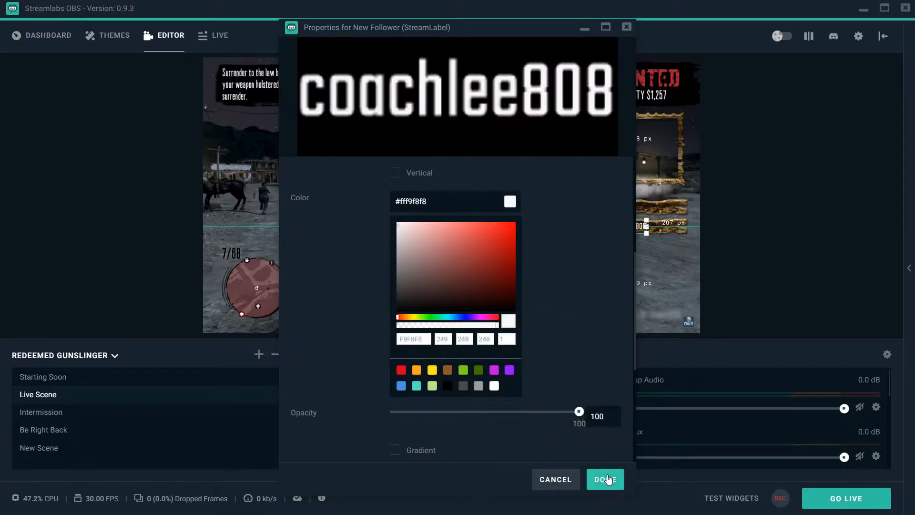
pyautogui.click(604, 480)
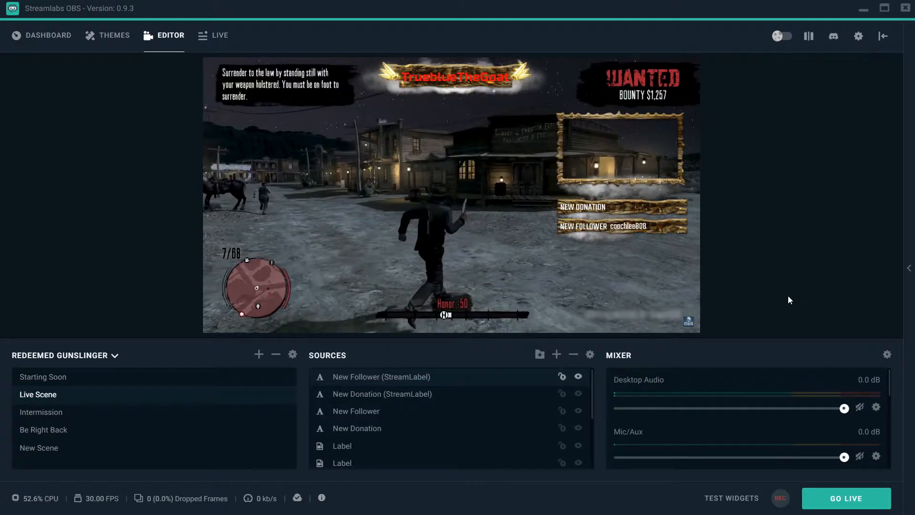
pyautogui.moveTo(707, 274)
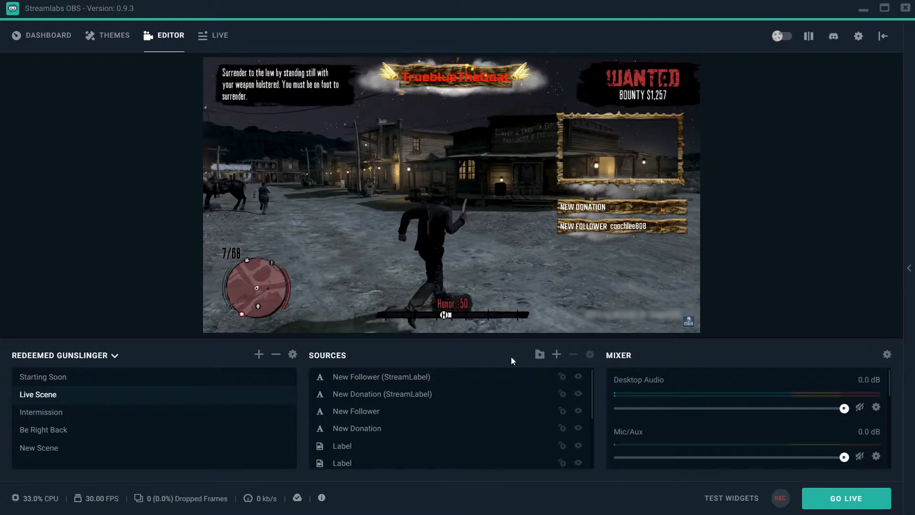
# Step: Browse the New Follower label's list of label types
pyautogui.doubleClick(381, 376)
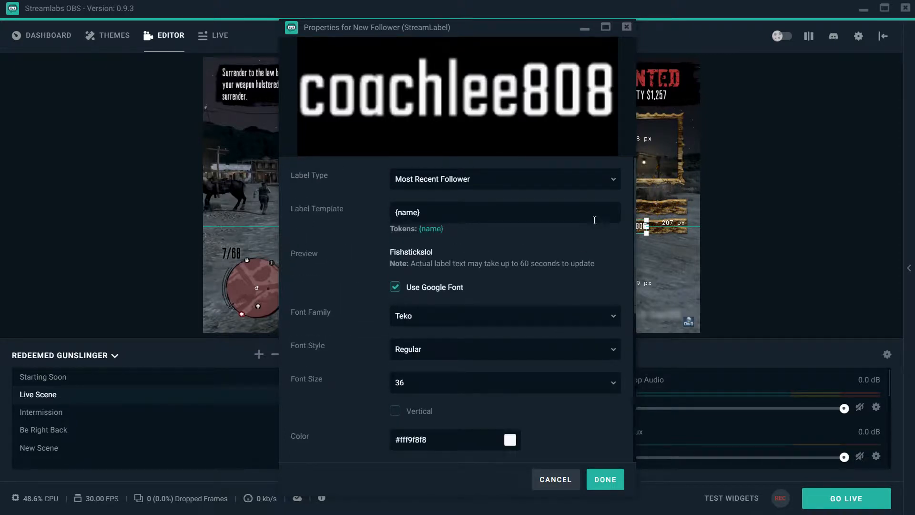
pyautogui.click(505, 179)
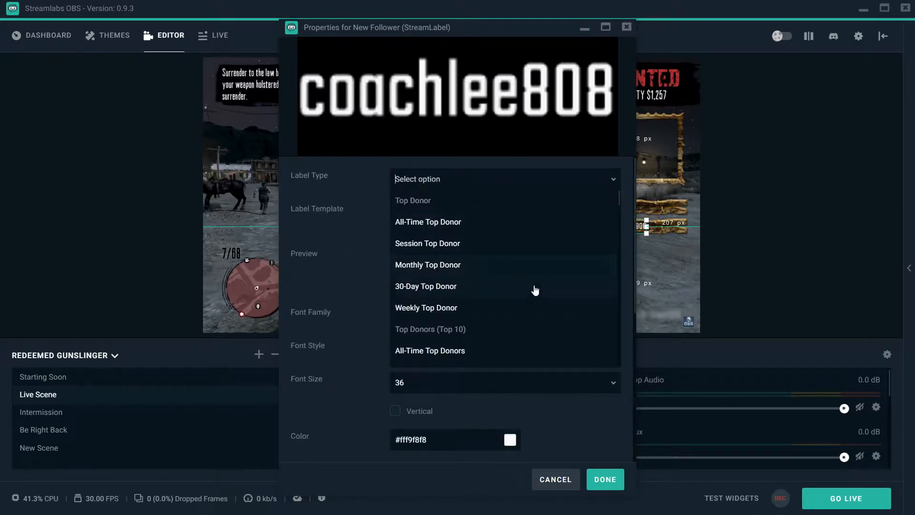
pyautogui.scroll(-3)
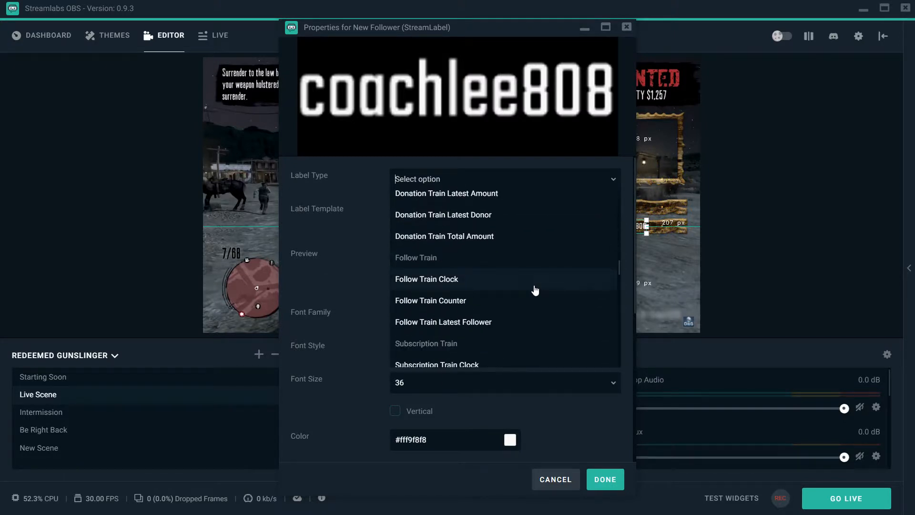
pyautogui.scroll(-3)
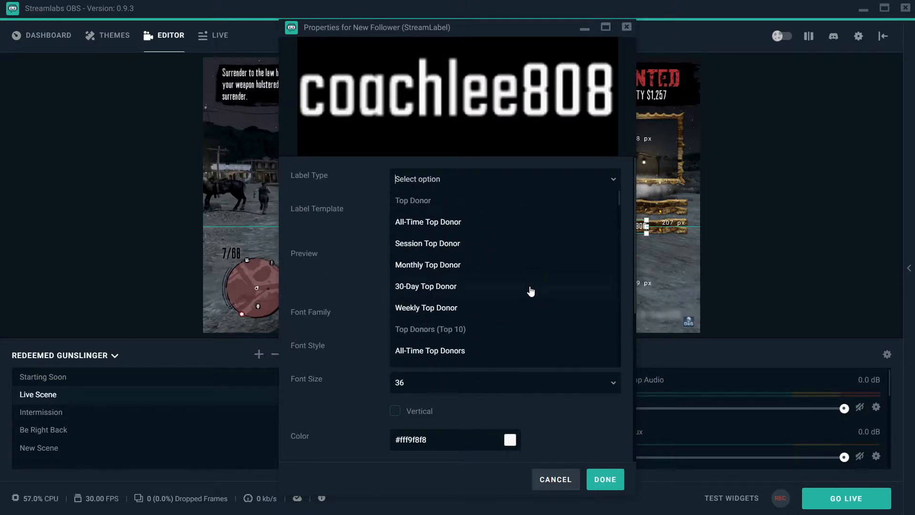
pyautogui.moveTo(450, 231)
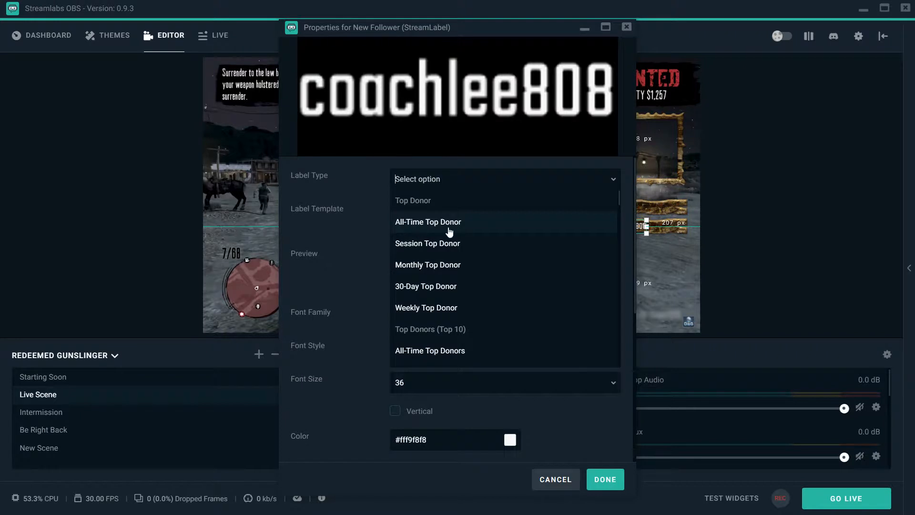
pyautogui.moveTo(481, 258)
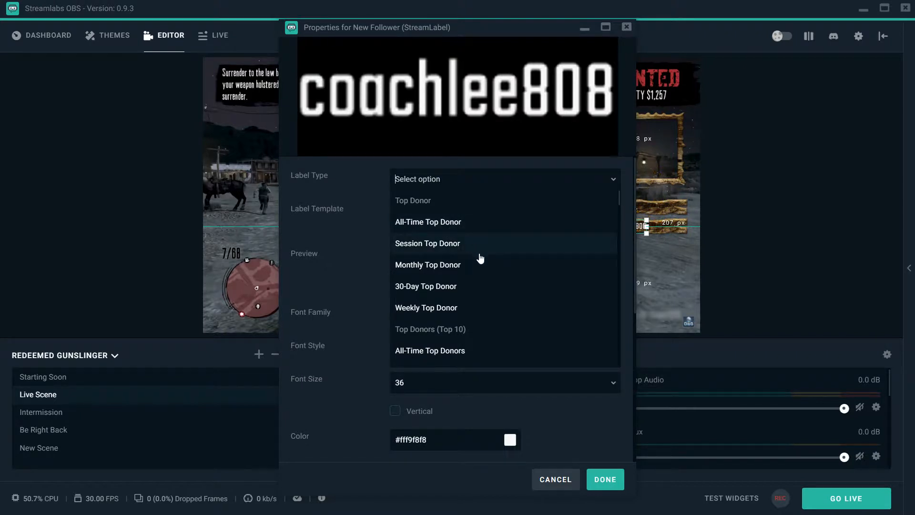
pyautogui.scroll(-3)
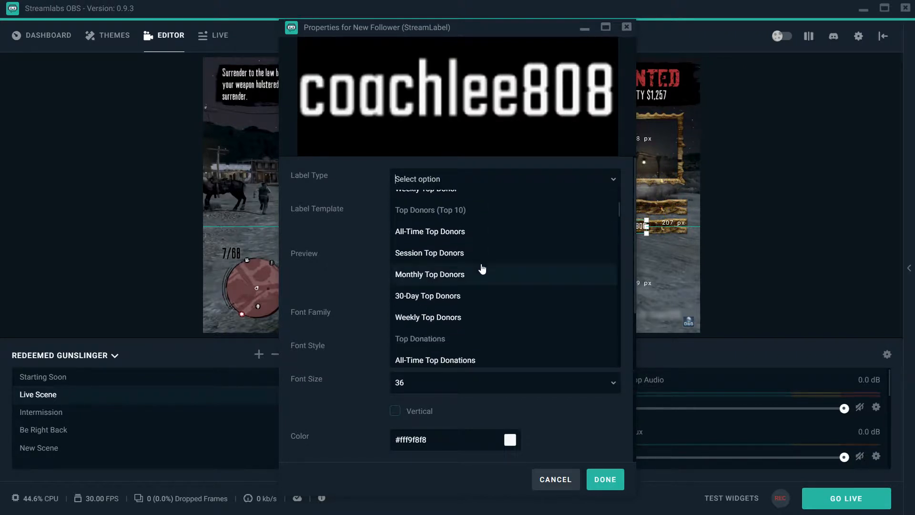
pyautogui.scroll(-3)
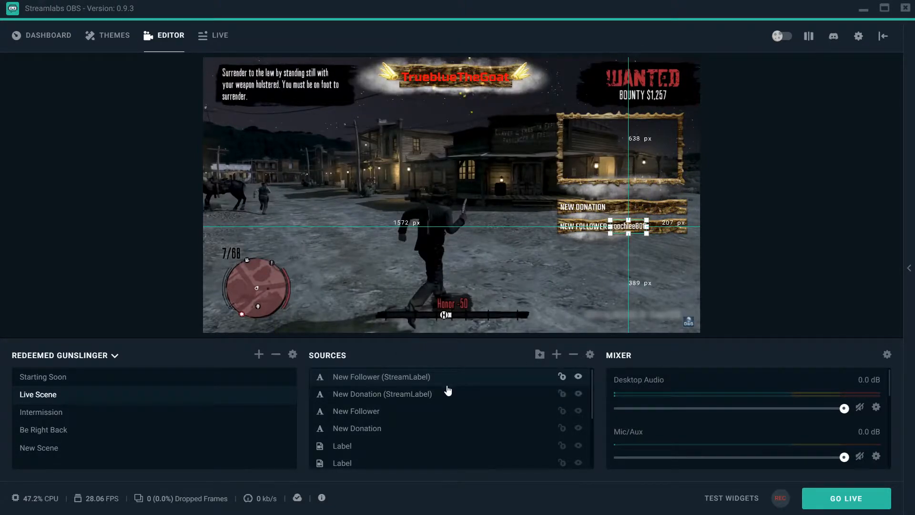
pyautogui.moveTo(473, 384)
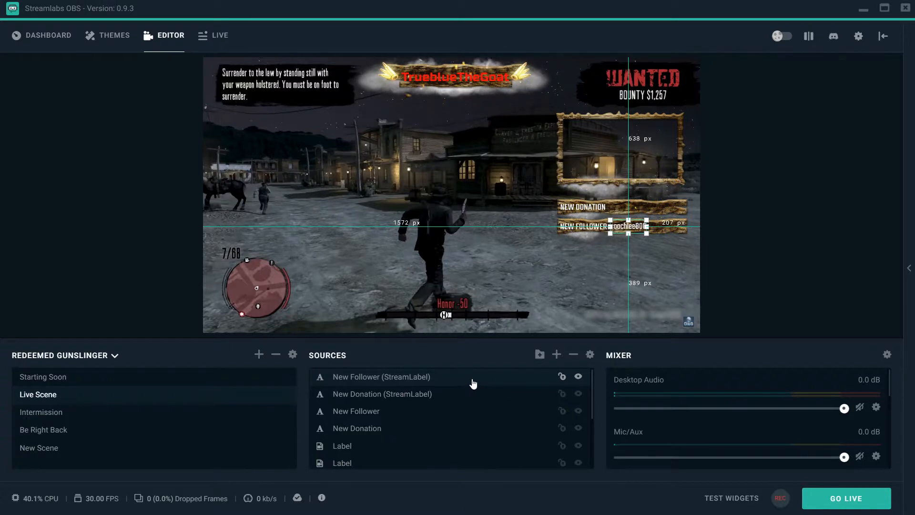
pyautogui.moveTo(470, 382)
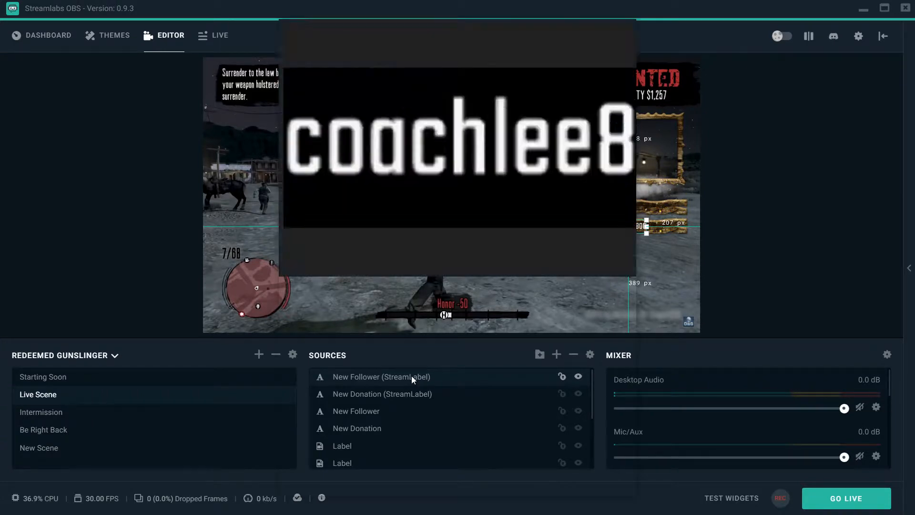
# Step: Set the label's type to Total Follower Count
pyautogui.doubleClick(377, 377)
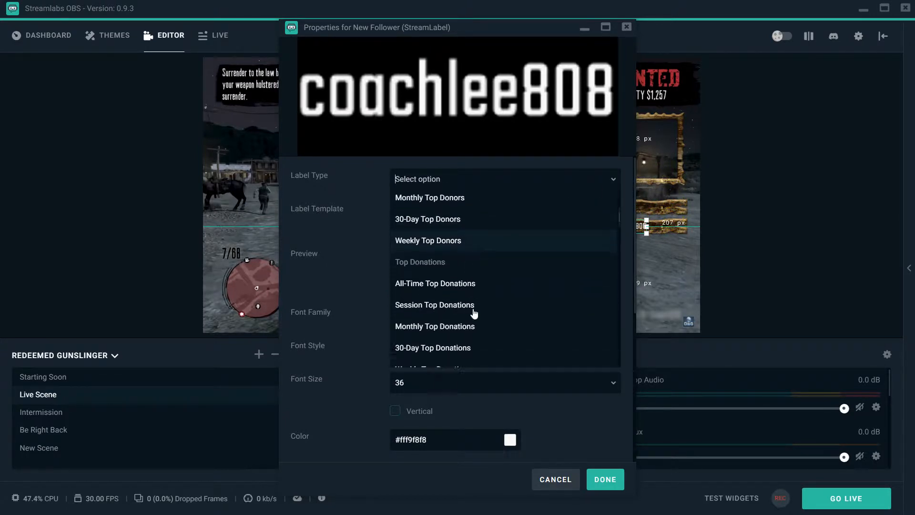
pyautogui.scroll(-3)
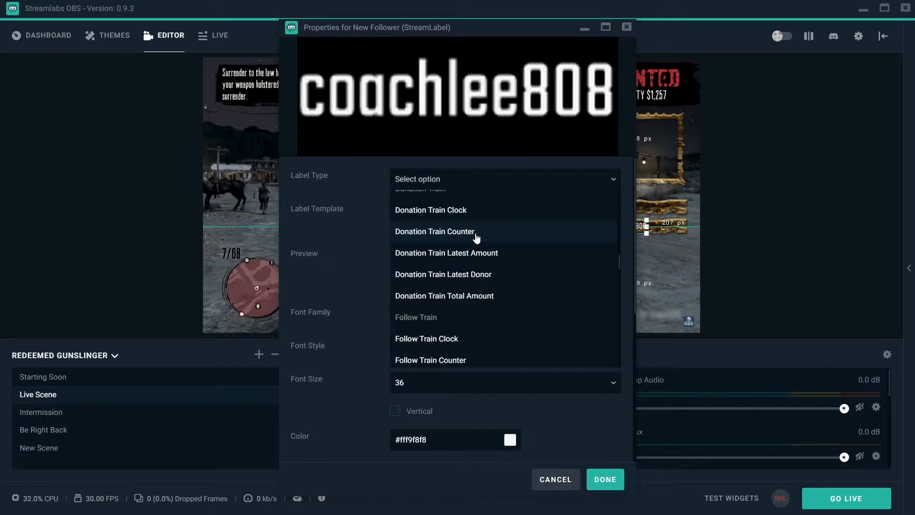
pyautogui.scroll(-3)
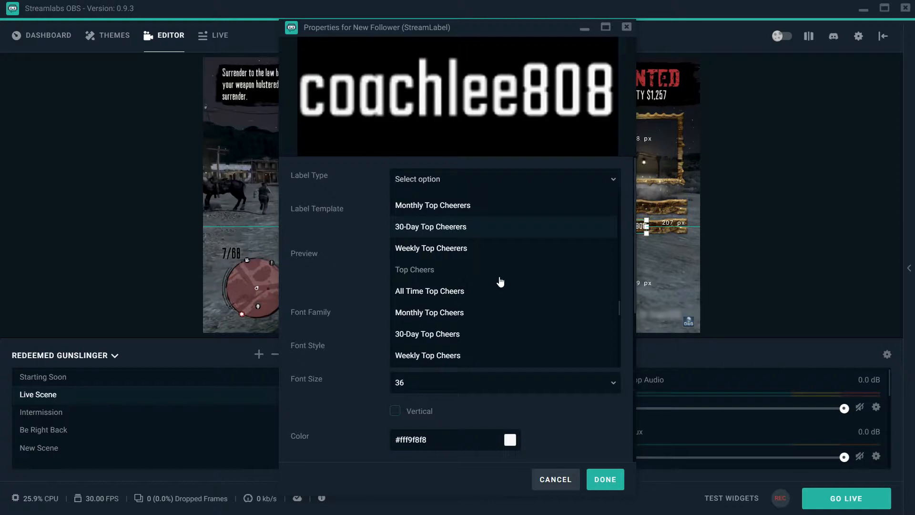
pyautogui.scroll(-3)
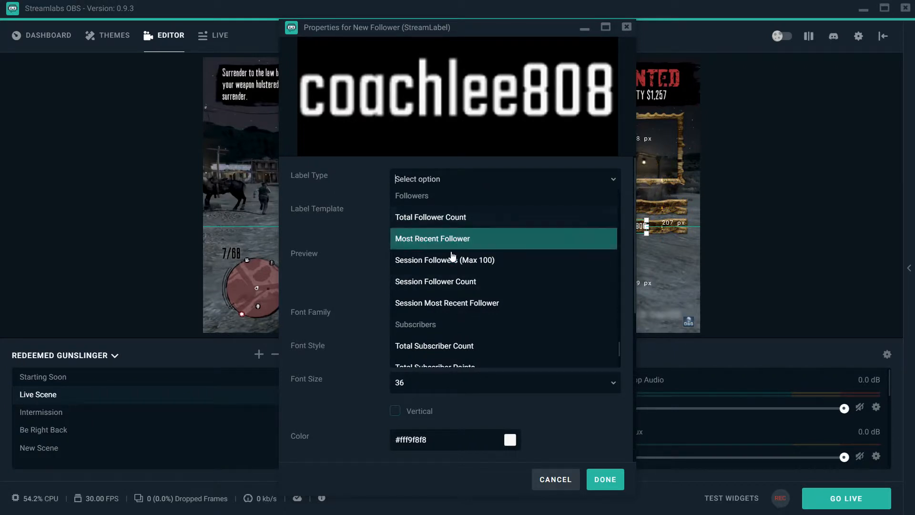
pyautogui.moveTo(436, 289)
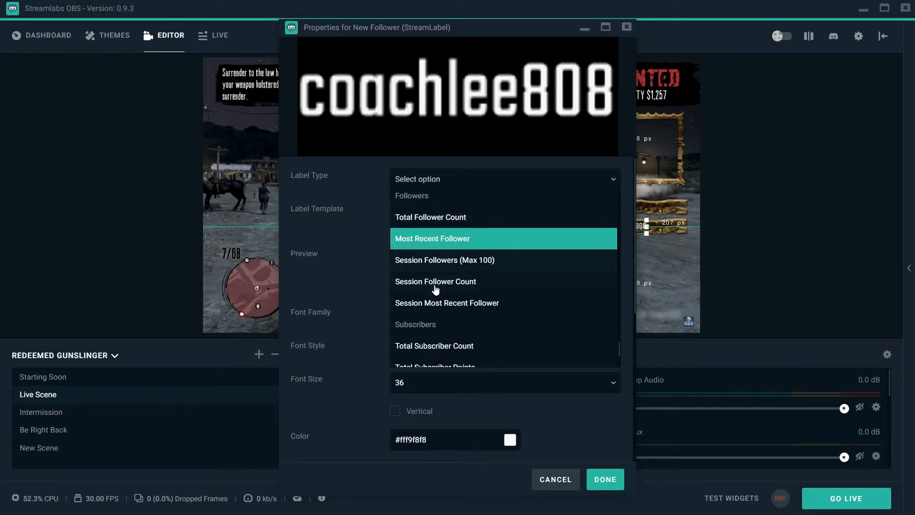
pyautogui.moveTo(420, 284)
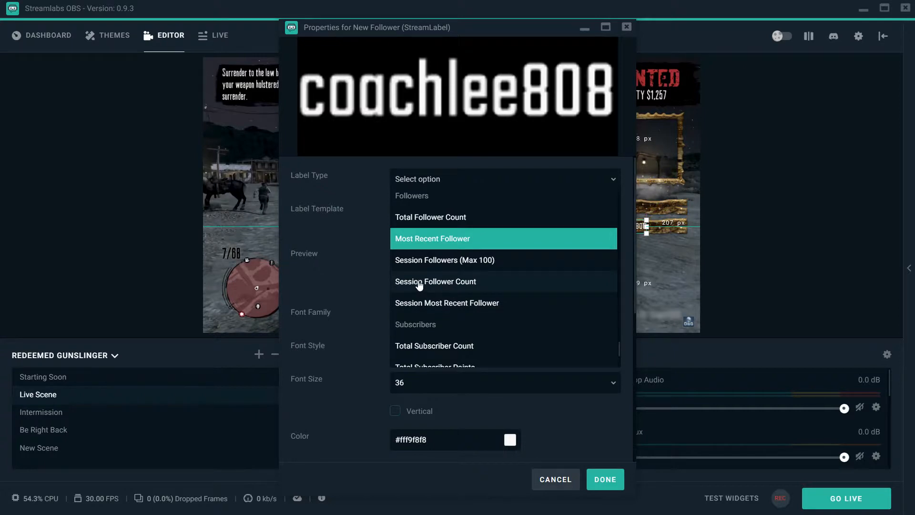
pyautogui.moveTo(469, 220)
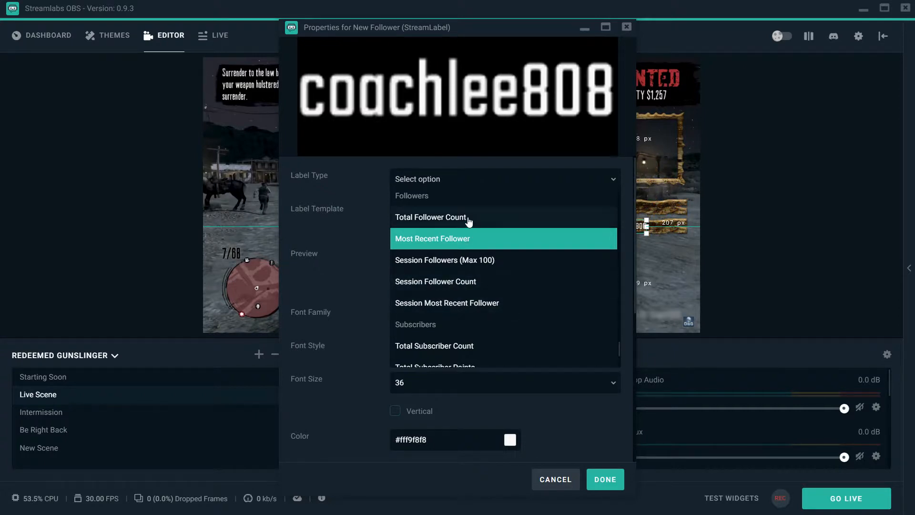
pyautogui.click(430, 217)
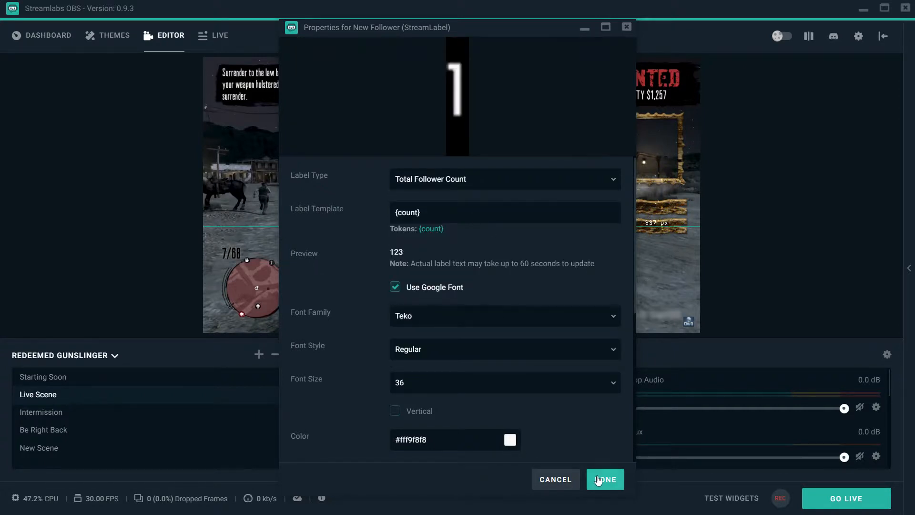
# Step: Confirm the label changes and drag the webcam frame to the scene's left edge
pyautogui.click(605, 479)
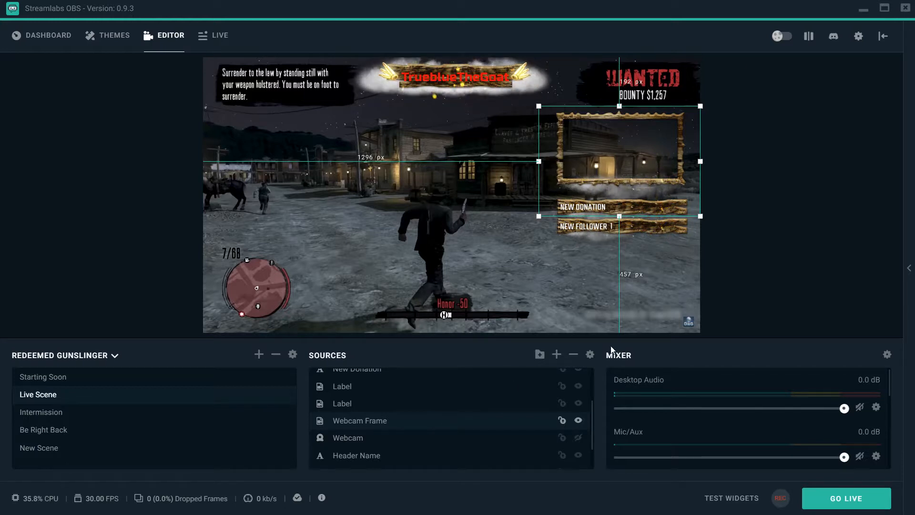
pyautogui.moveTo(640, 254)
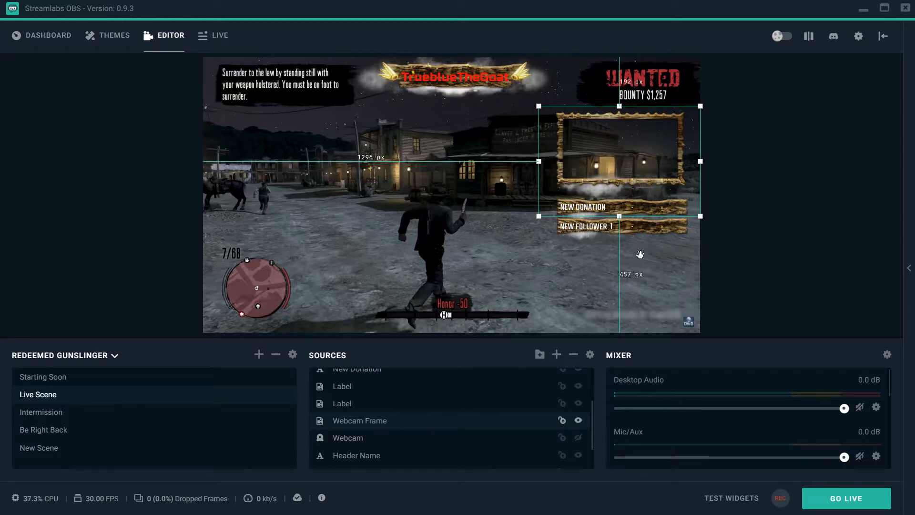
pyautogui.moveTo(635, 168)
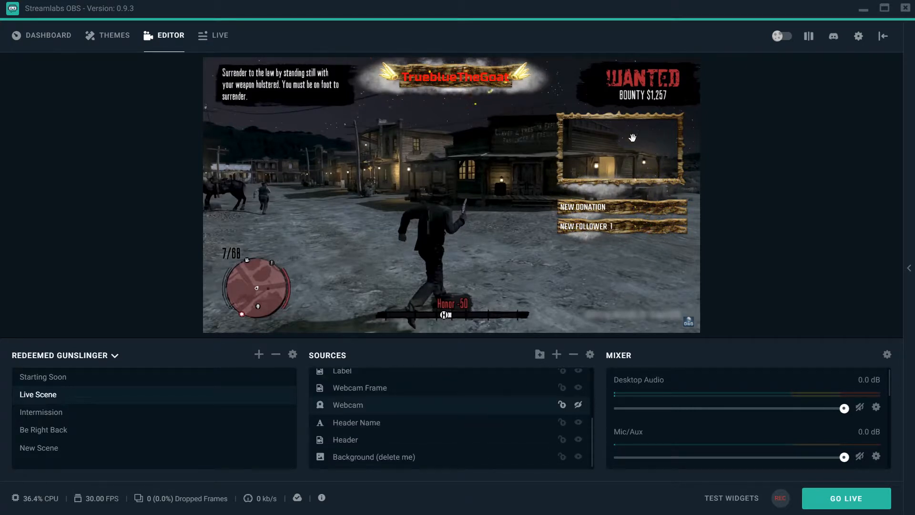
pyautogui.moveTo(589, 173)
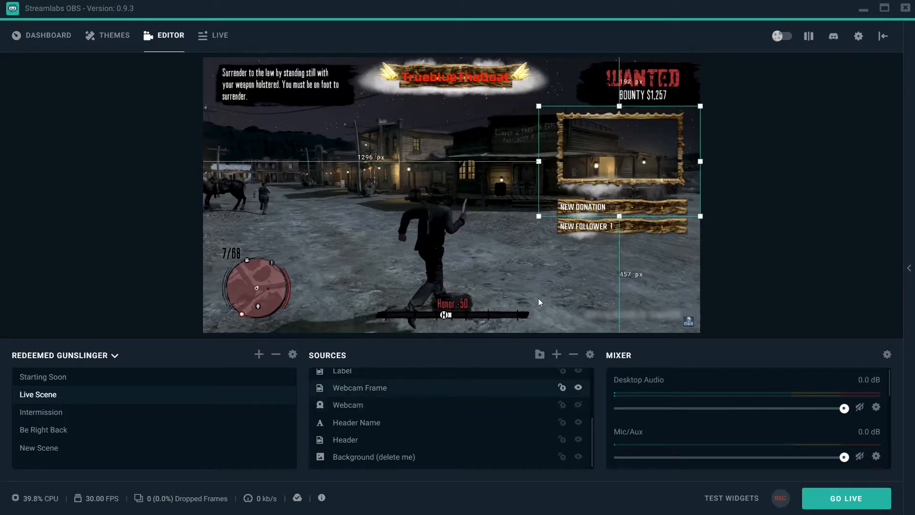
pyautogui.moveTo(619, 163); pyautogui.dragTo(355, 235)
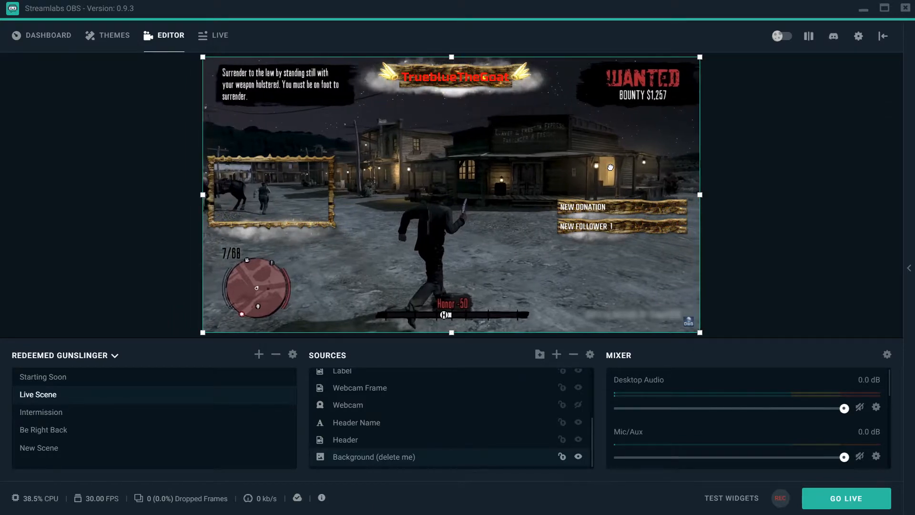
pyautogui.moveTo(355, 185)
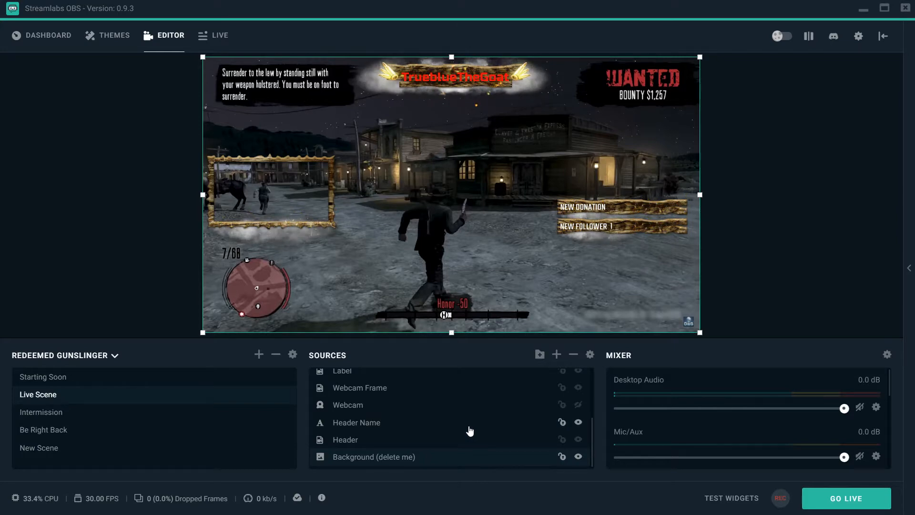
# Step: Toggle the Background (delete me) source's visibility until the gameplay image is hidden
pyautogui.click(578, 456)
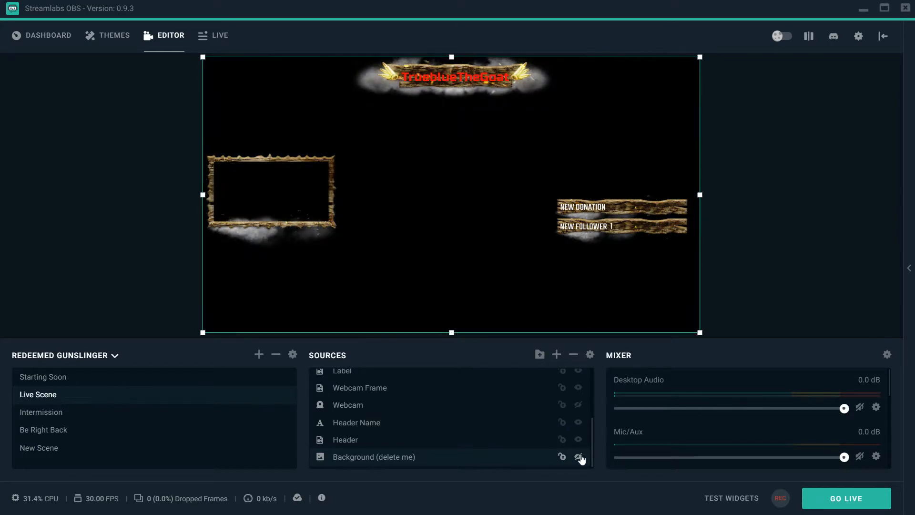
pyautogui.click(578, 457)
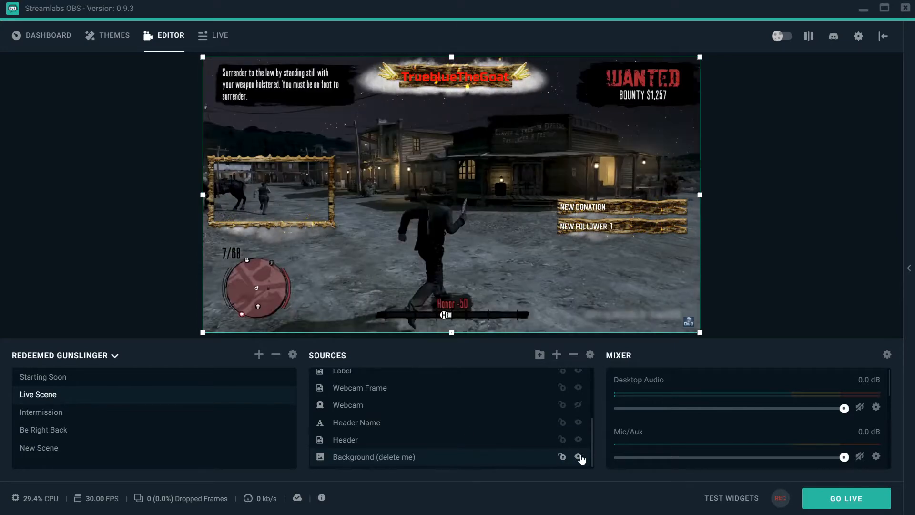
pyautogui.click(578, 455)
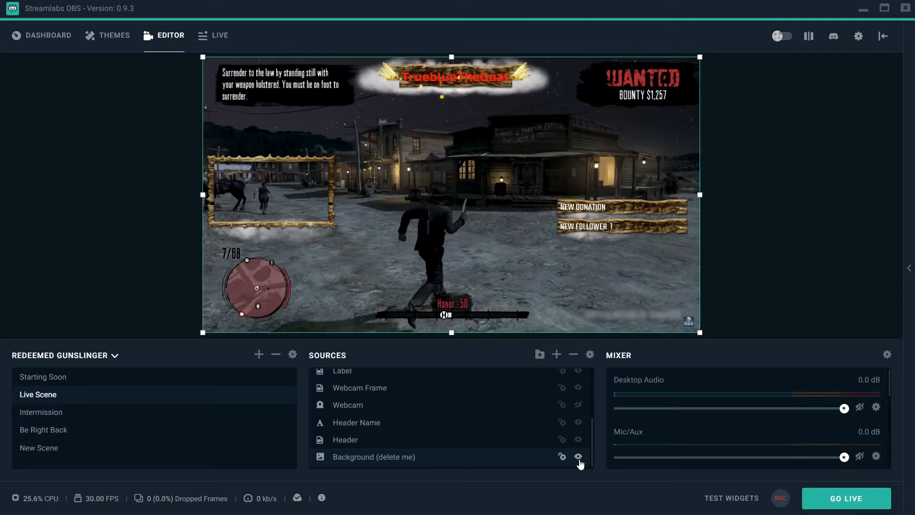
pyautogui.click(578, 457)
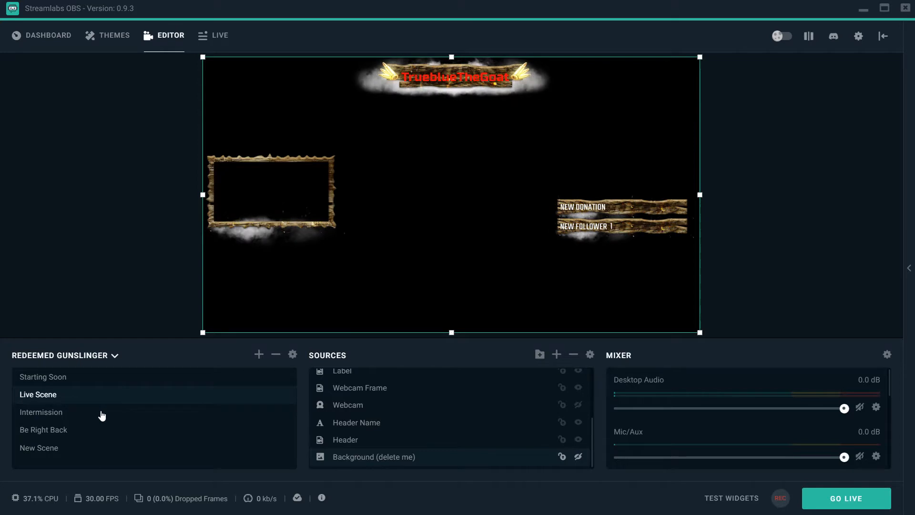
pyautogui.click(41, 411)
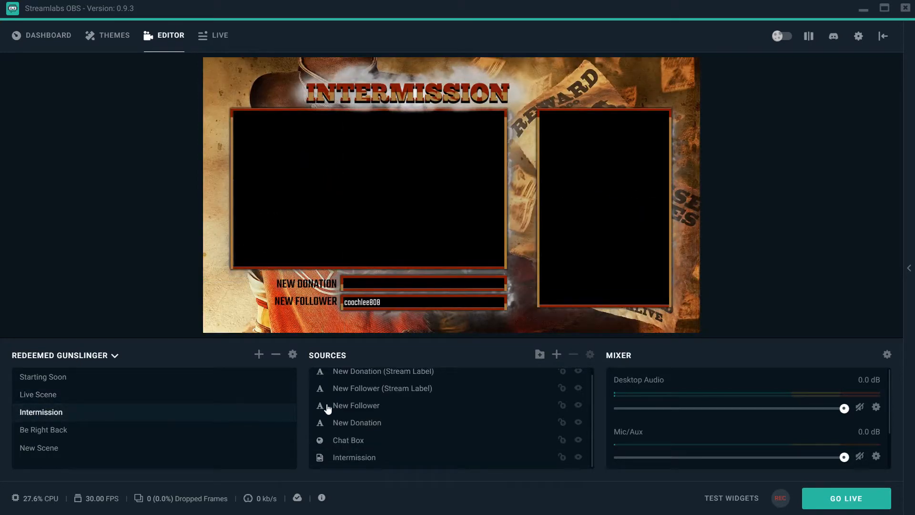
pyautogui.moveTo(662, 362)
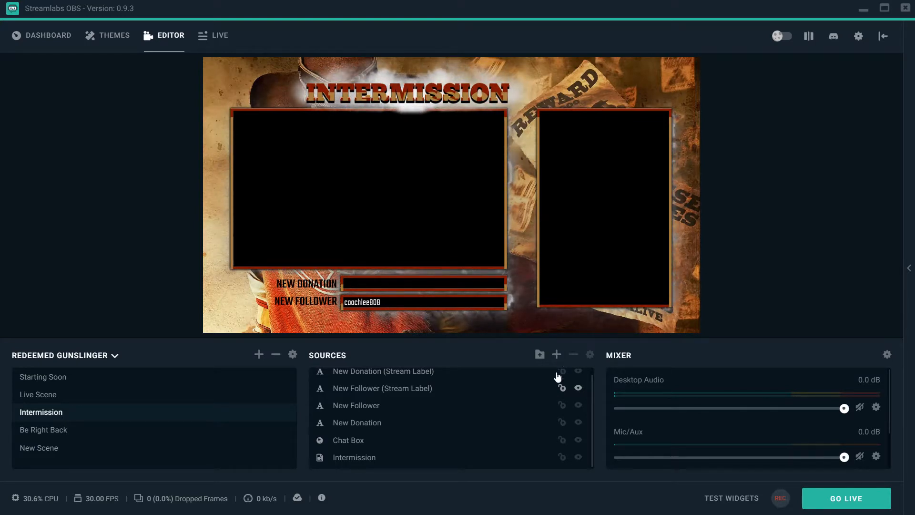
pyautogui.moveTo(557, 355)
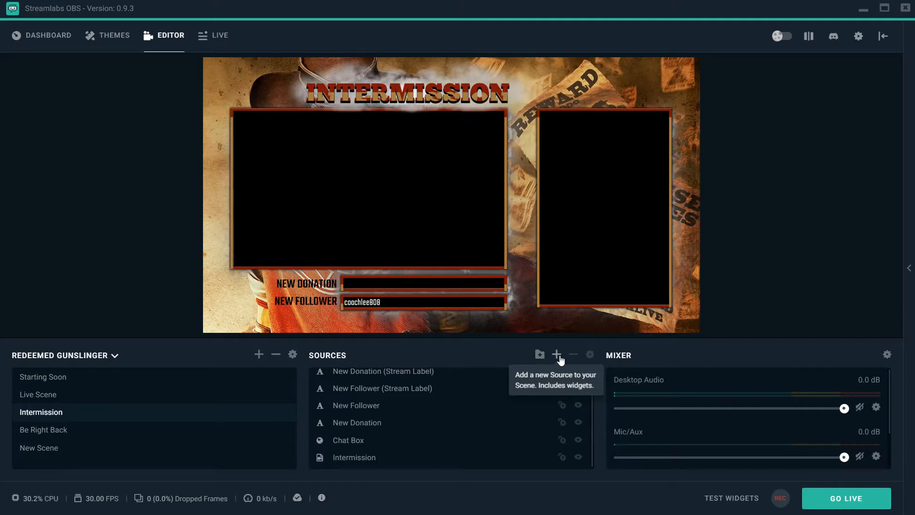
pyautogui.moveTo(529, 177)
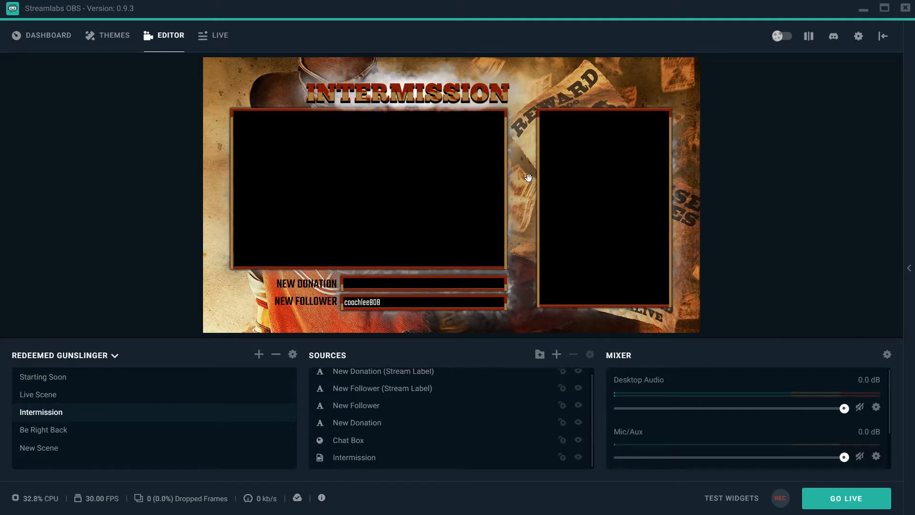
pyautogui.click(354, 458)
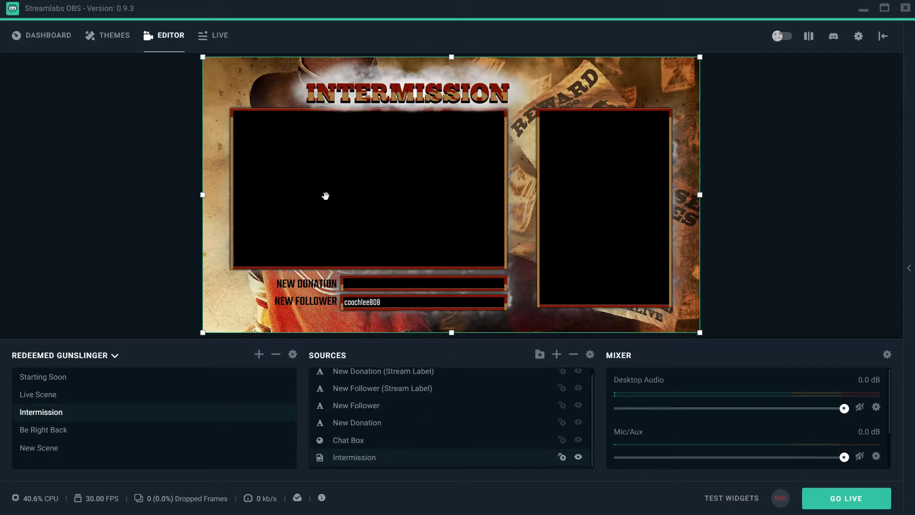
pyautogui.moveTo(376, 214)
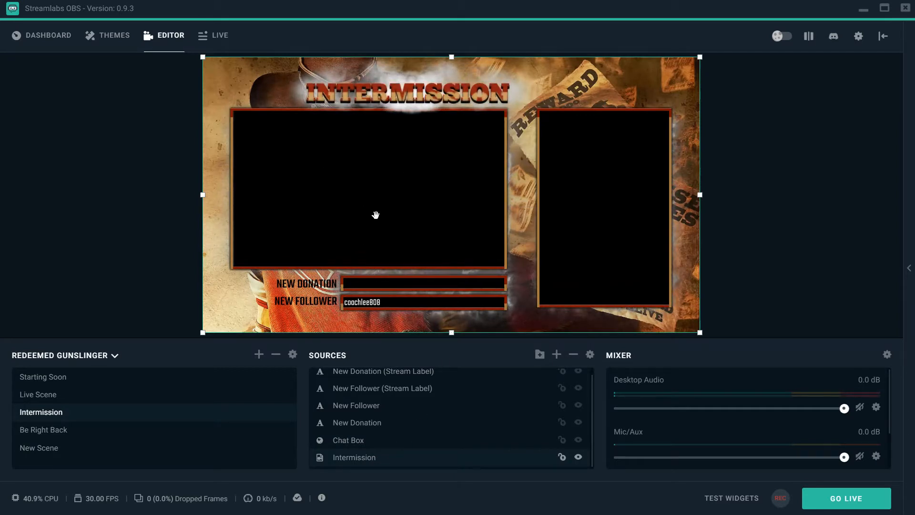
pyautogui.moveTo(382, 178)
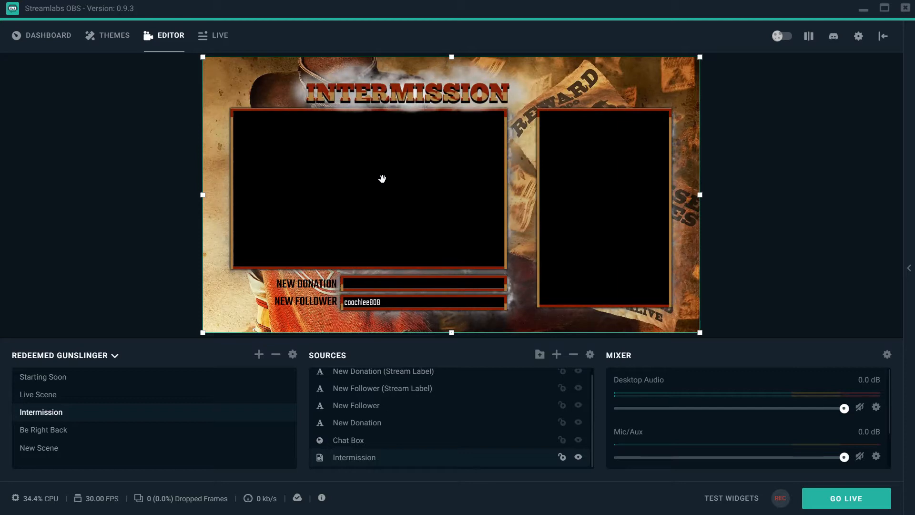
pyautogui.moveTo(401, 198)
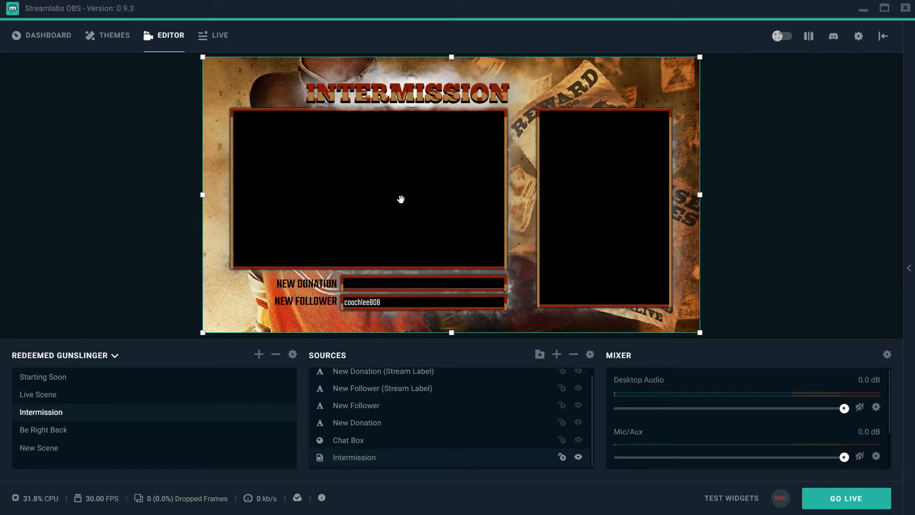
pyautogui.moveTo(430, 211)
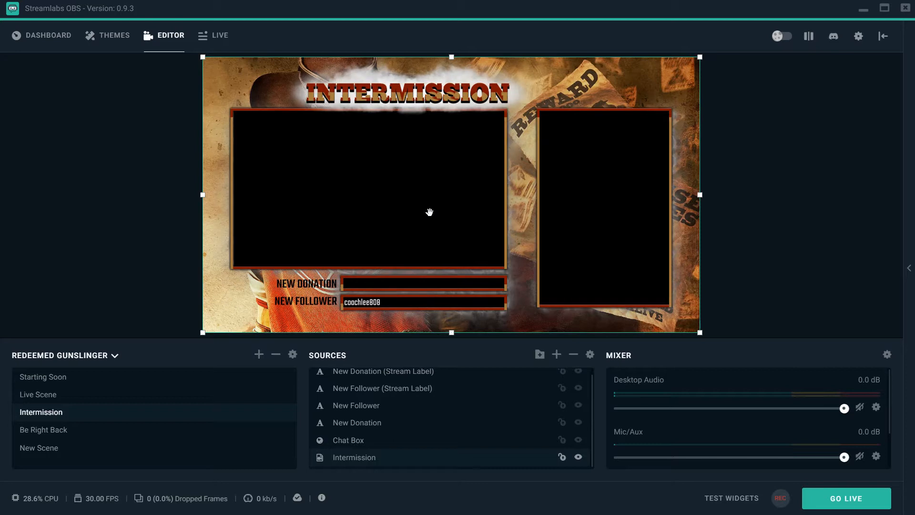
pyautogui.moveTo(388, 193)
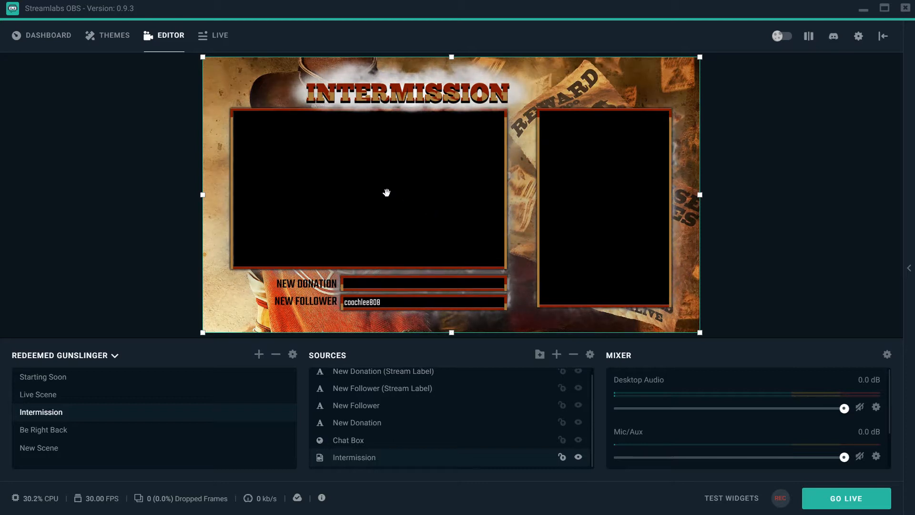
pyautogui.moveTo(243, 121)
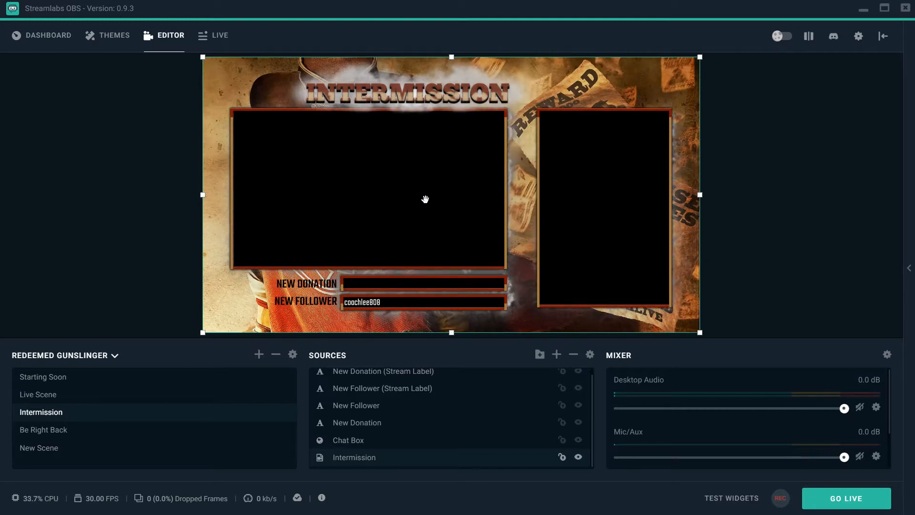
pyautogui.moveTo(413, 197)
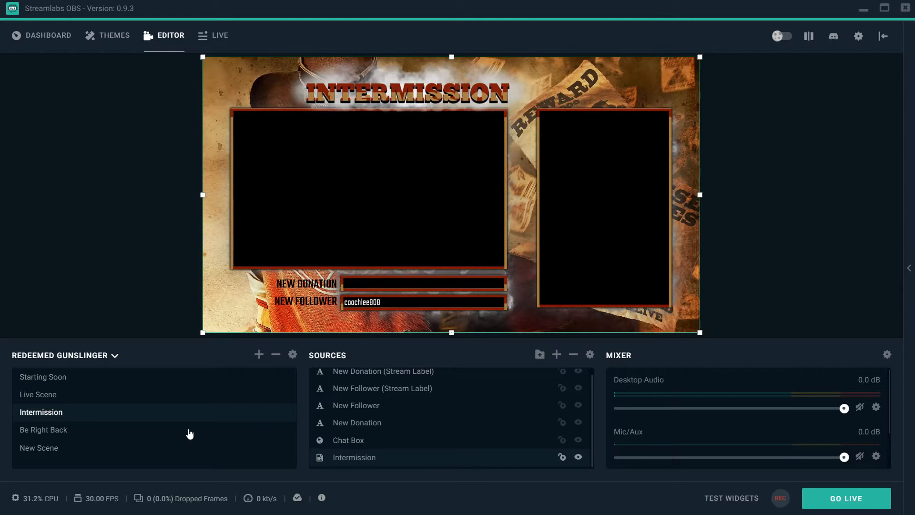
# Step: Preview the Be Right Back scene, then switch to Starting Soon
pyautogui.click(43, 429)
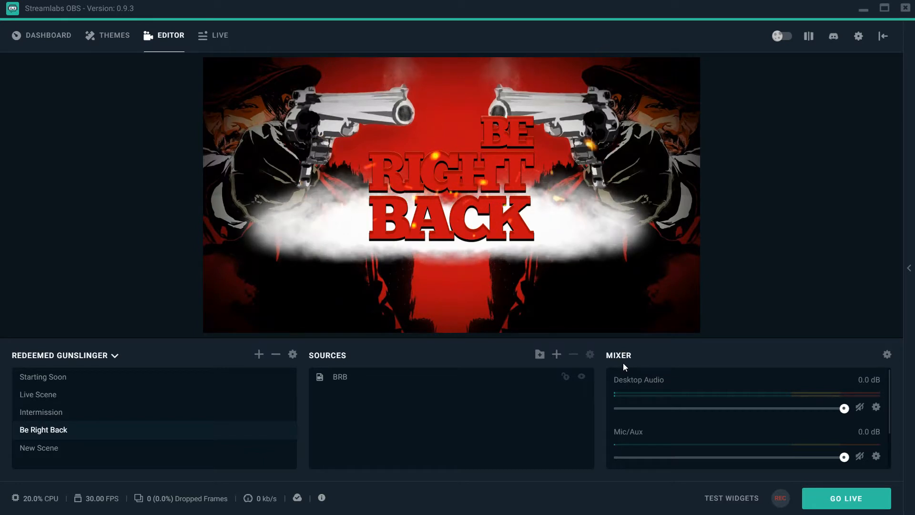
pyautogui.click(43, 377)
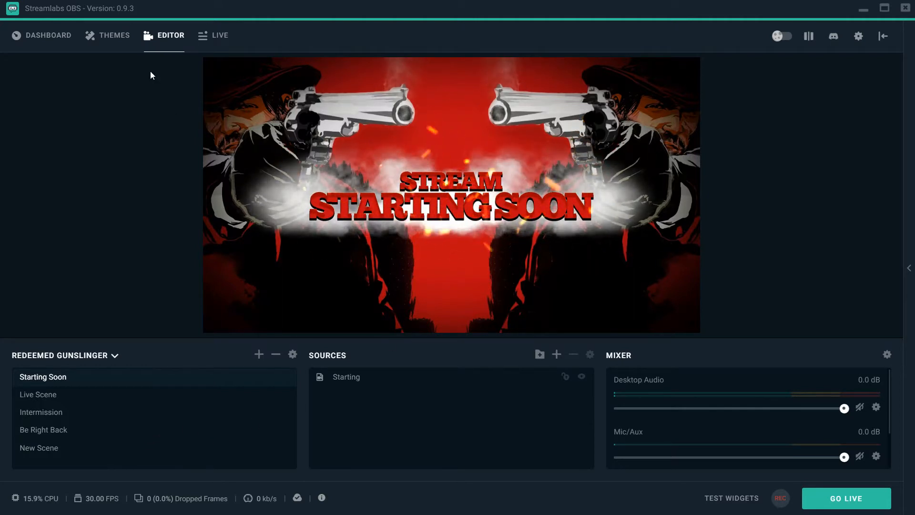
# Step: Scroll through the Scene Themes gallery down to its page controls
pyautogui.click(114, 34)
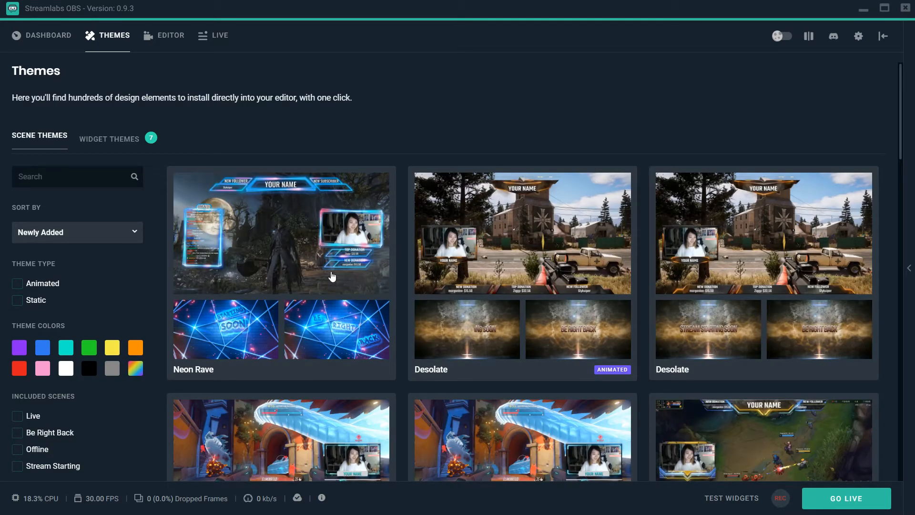
pyautogui.moveTo(594, 346)
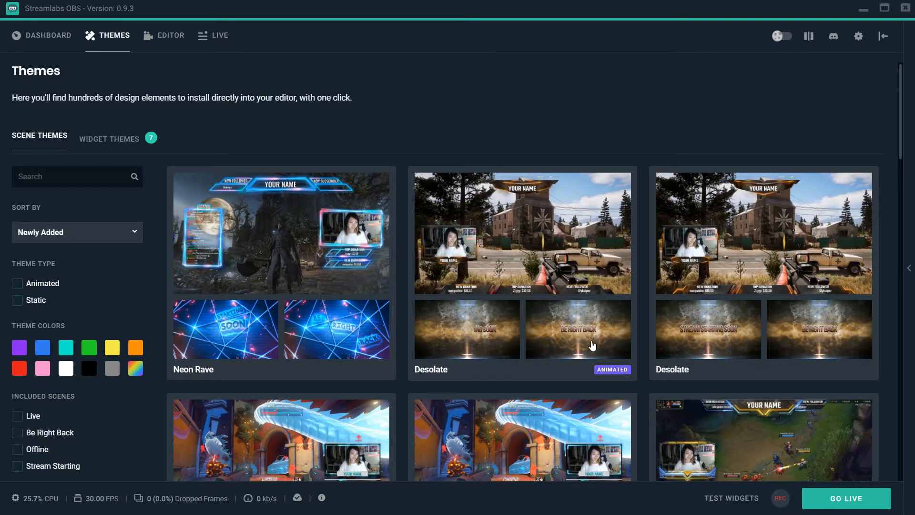
pyautogui.scroll(-3)
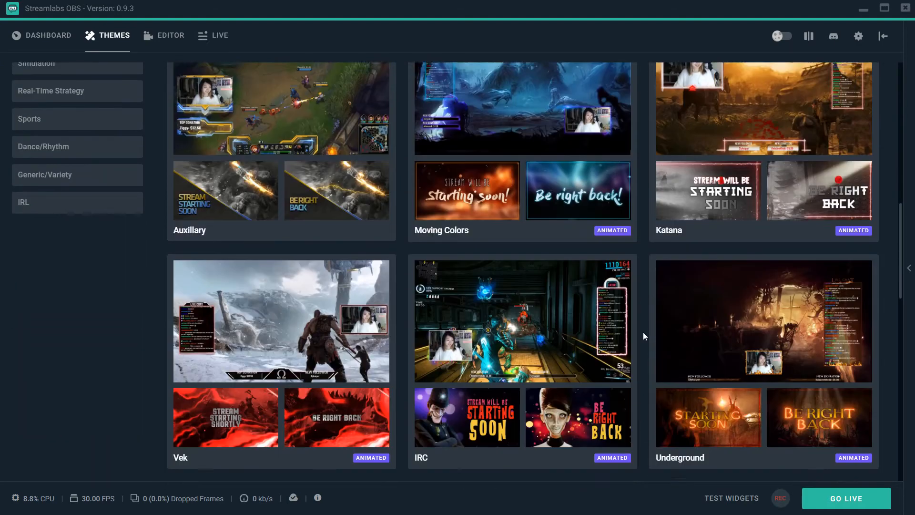
pyautogui.scroll(-3)
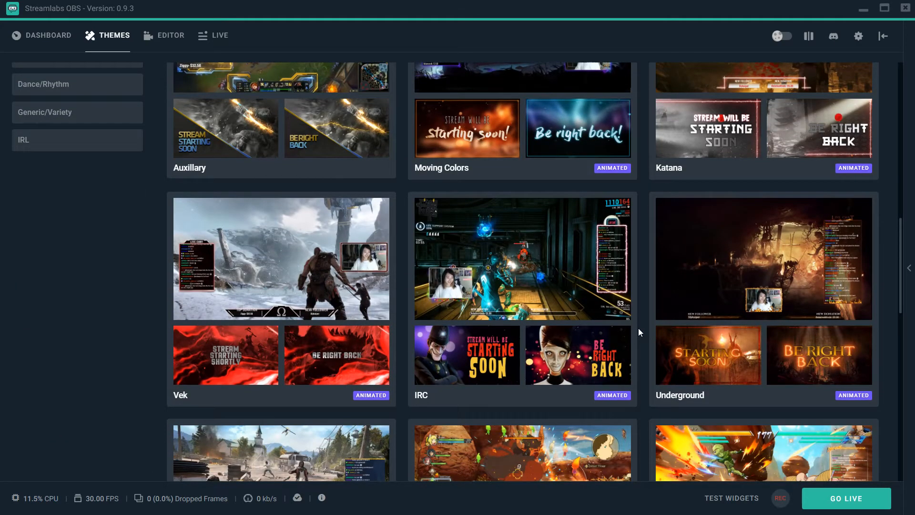
pyautogui.moveTo(647, 332)
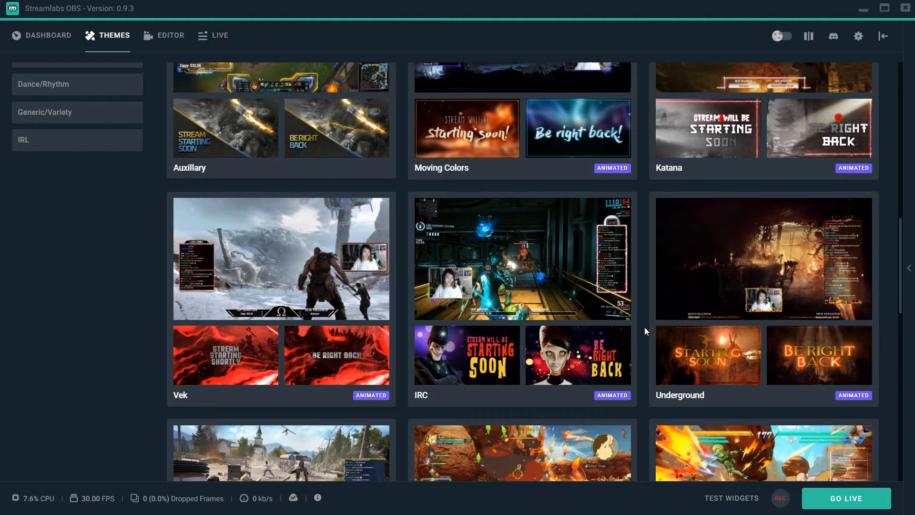
pyautogui.scroll(-3)
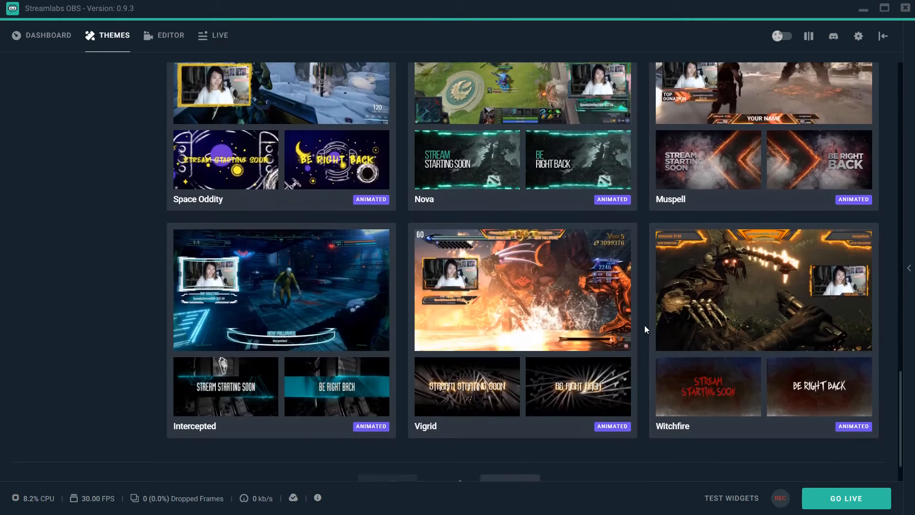
pyautogui.scroll(-3)
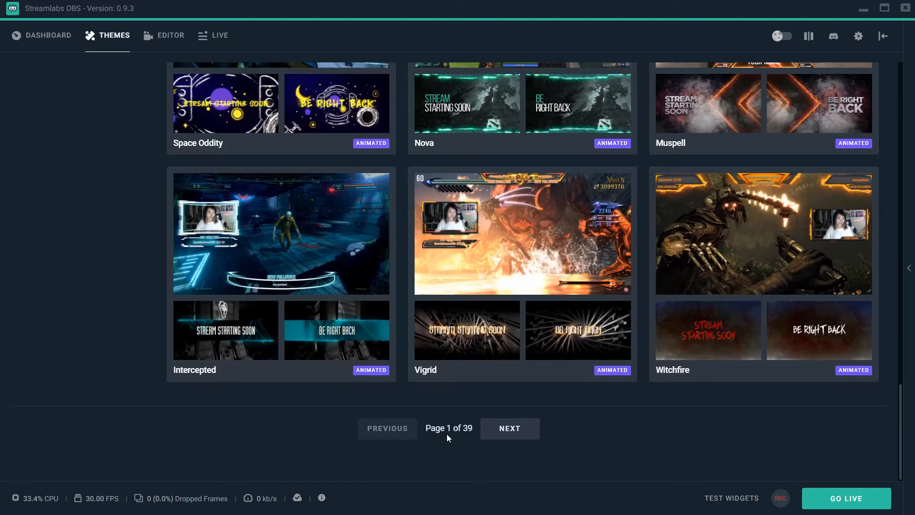
pyautogui.scroll(-3)
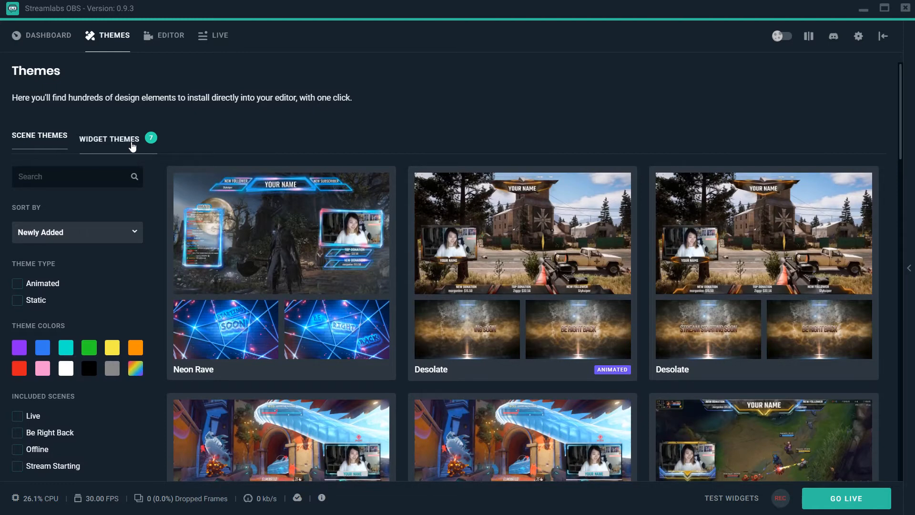
# Step: Switch to Widget Themes and scroll down to the Lootchest Alert Box theme
pyautogui.click(109, 139)
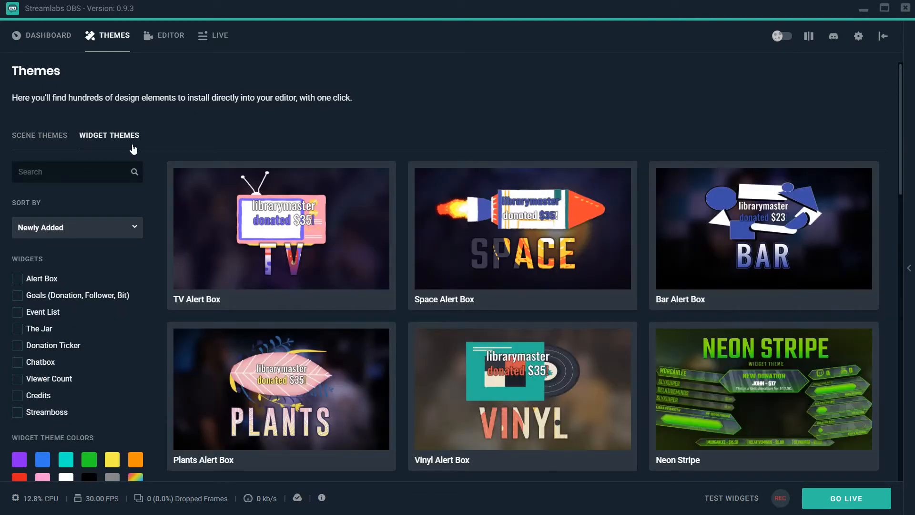
pyautogui.moveTo(380, 275)
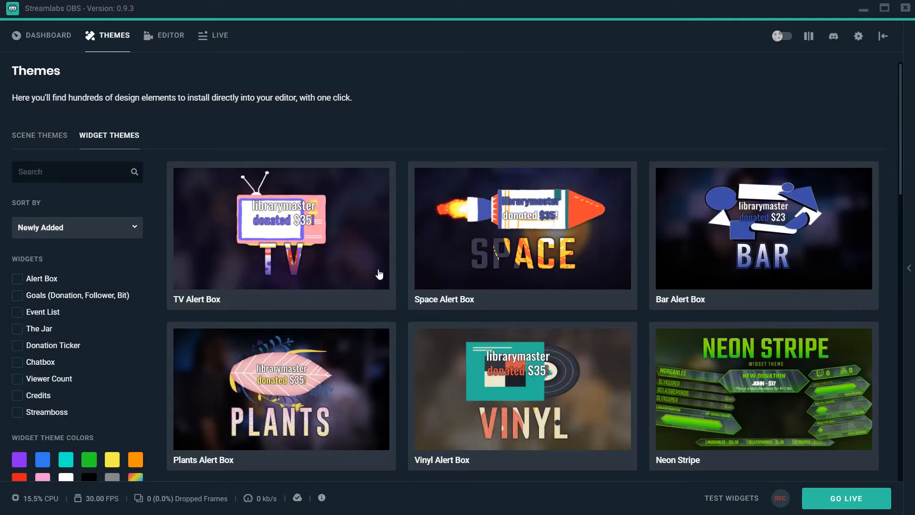
pyautogui.scroll(-3)
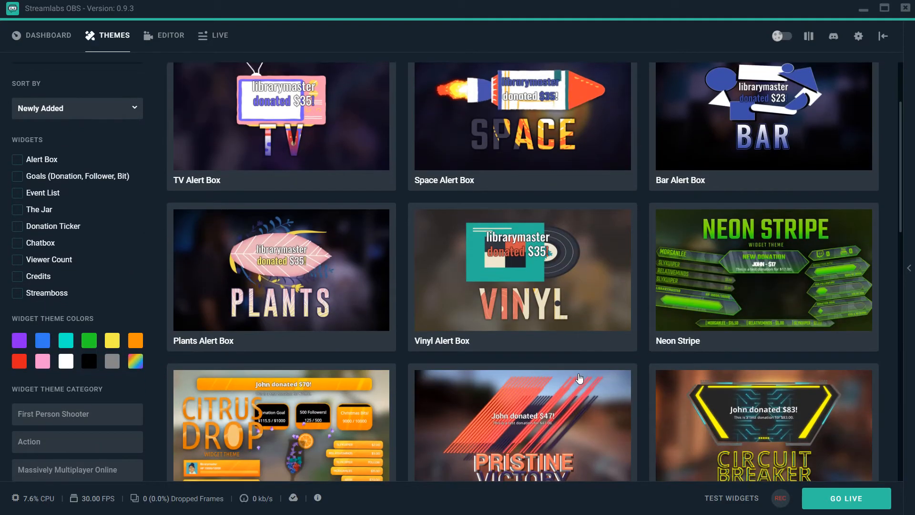
pyautogui.scroll(-3)
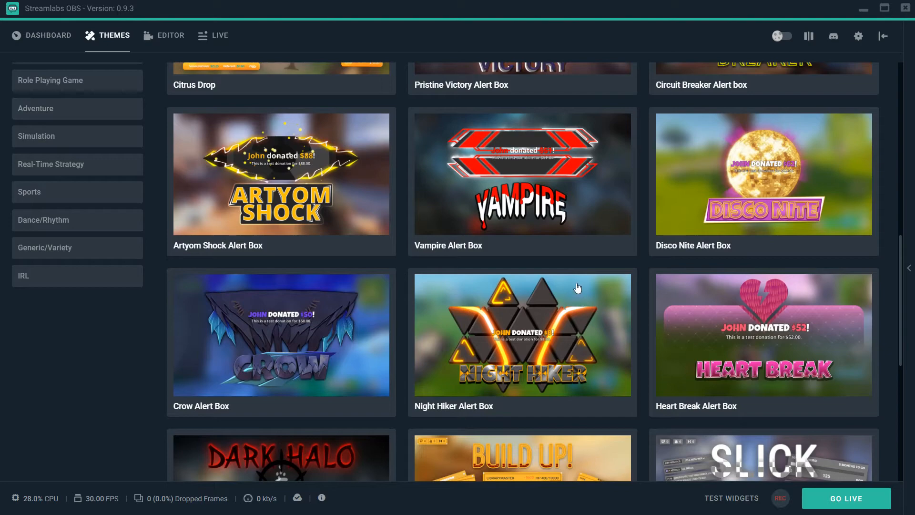
pyautogui.scroll(-3)
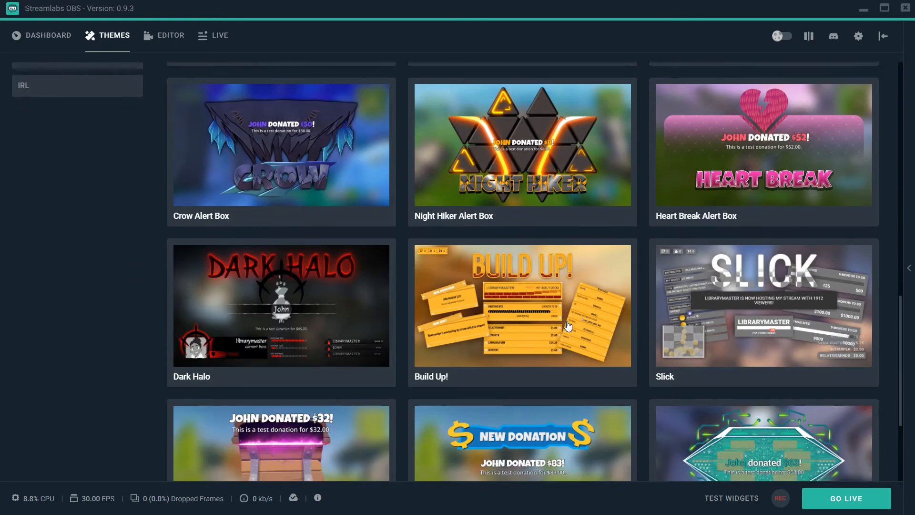
pyautogui.scroll(-3)
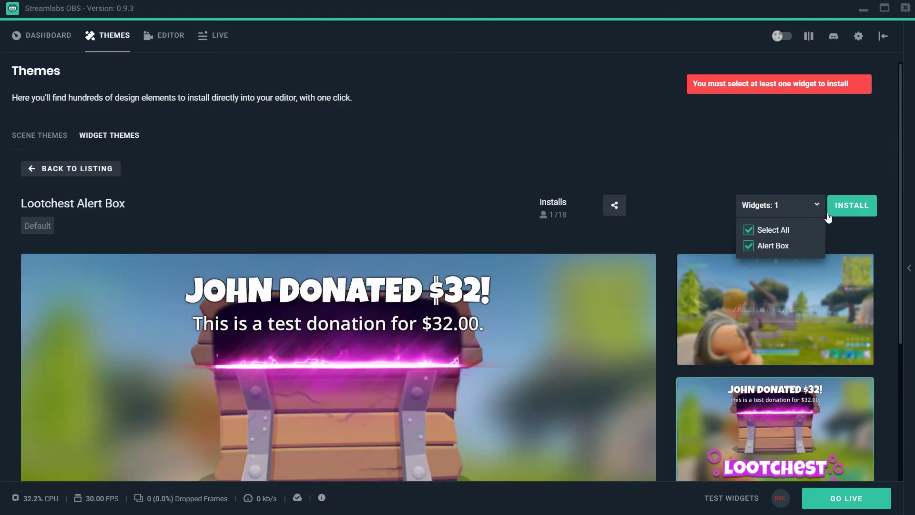
# Step: Install the Lootchest alert box theme, adding an Alert Box to the Starting Soon scene
pyautogui.click(852, 205)
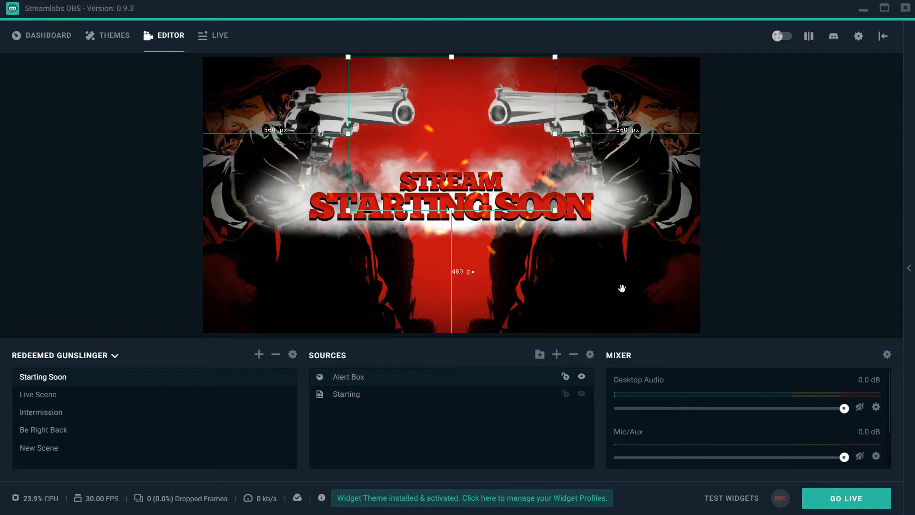
pyautogui.moveTo(373, 396)
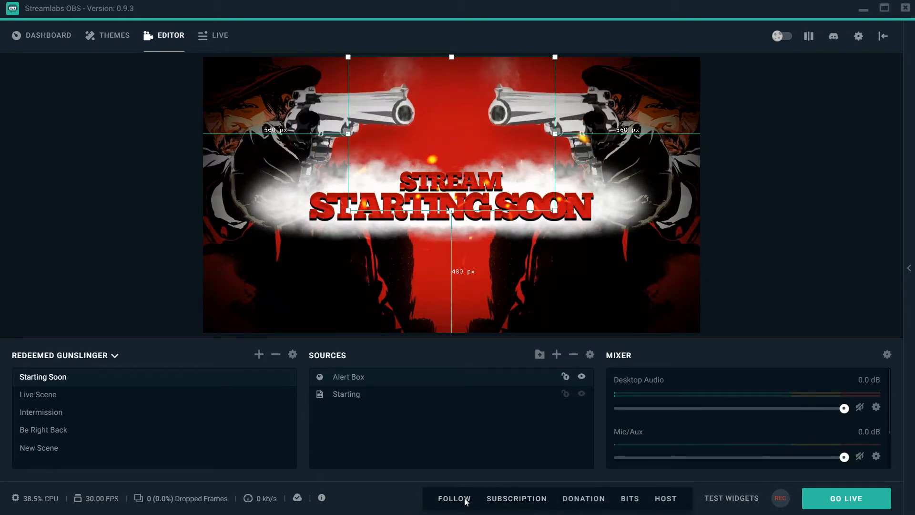
# Step: Fire a test Follow alert from the Test Widgets bar
pyautogui.click(454, 499)
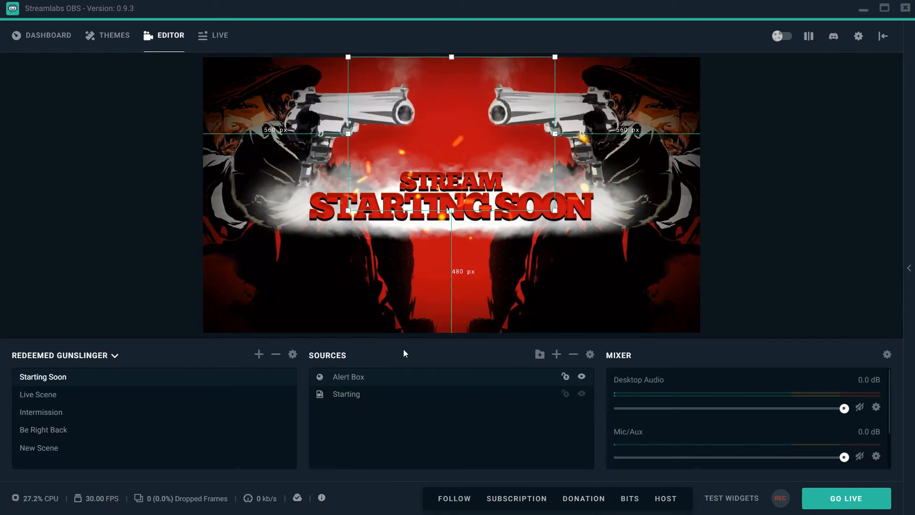
pyautogui.moveTo(557, 424)
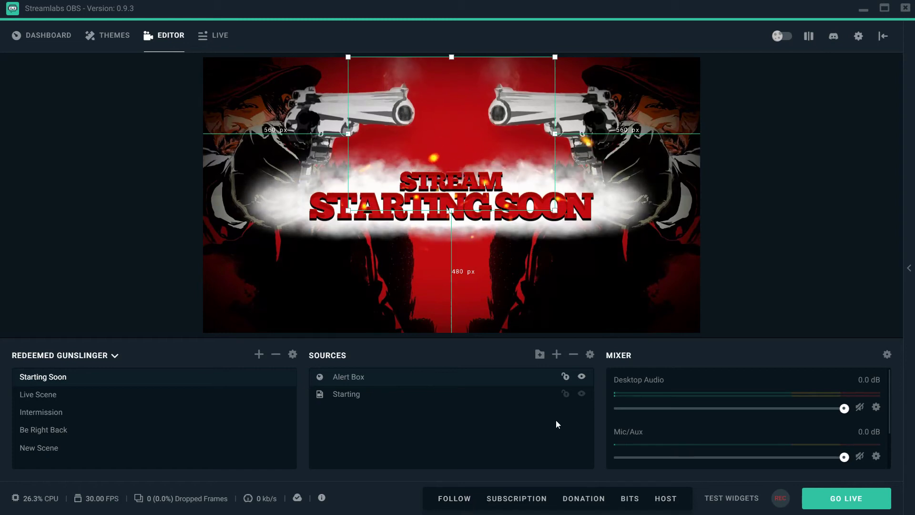